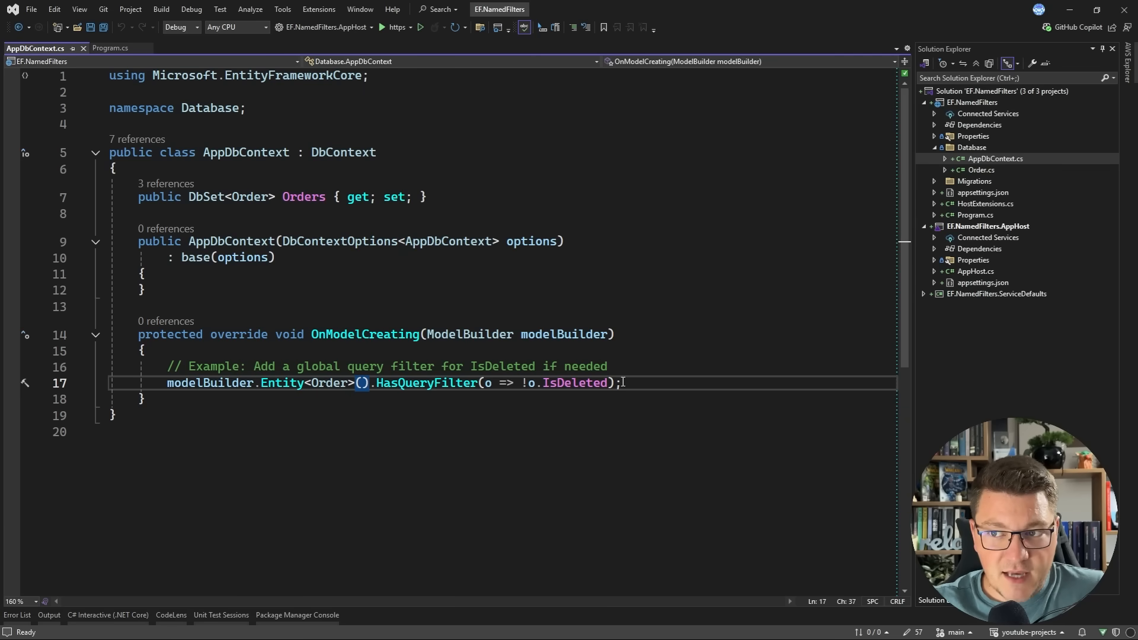
Highlight the HasQueryFilter soft-delete expression before running the app and curling /orders.
drag(376, 383, 613, 383)
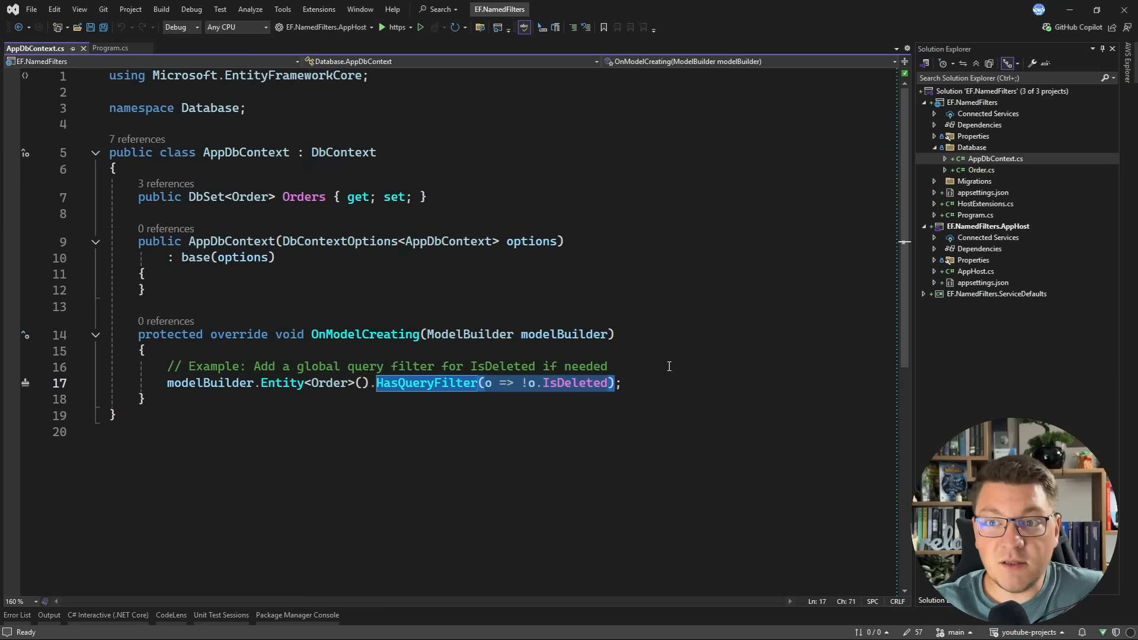
mouse_move(665, 362)
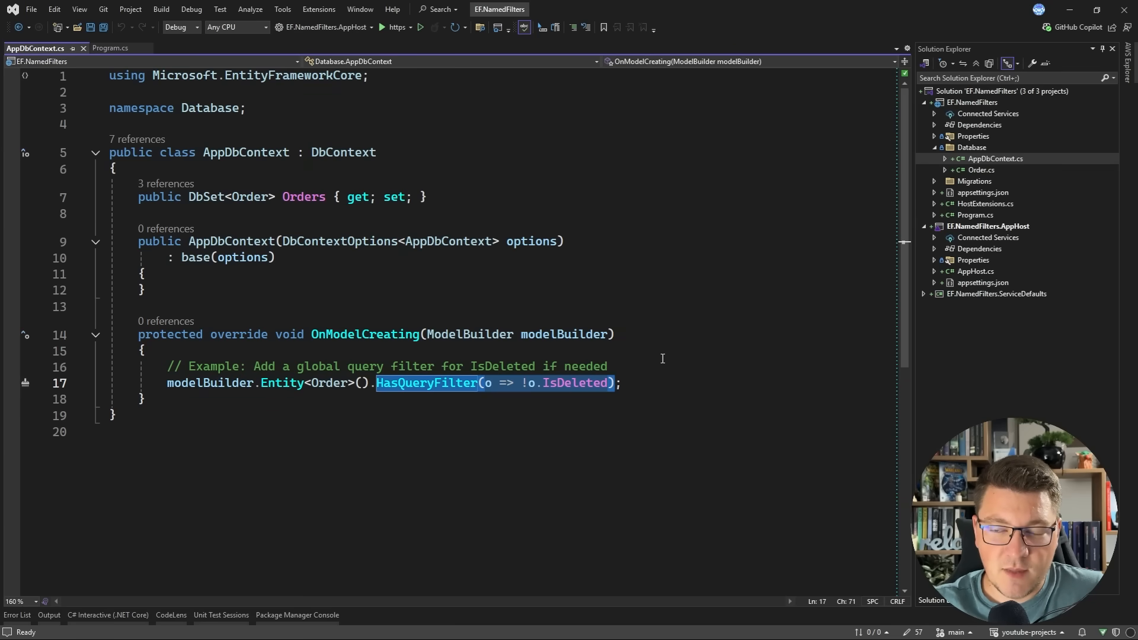
mouse_move(798, 221)
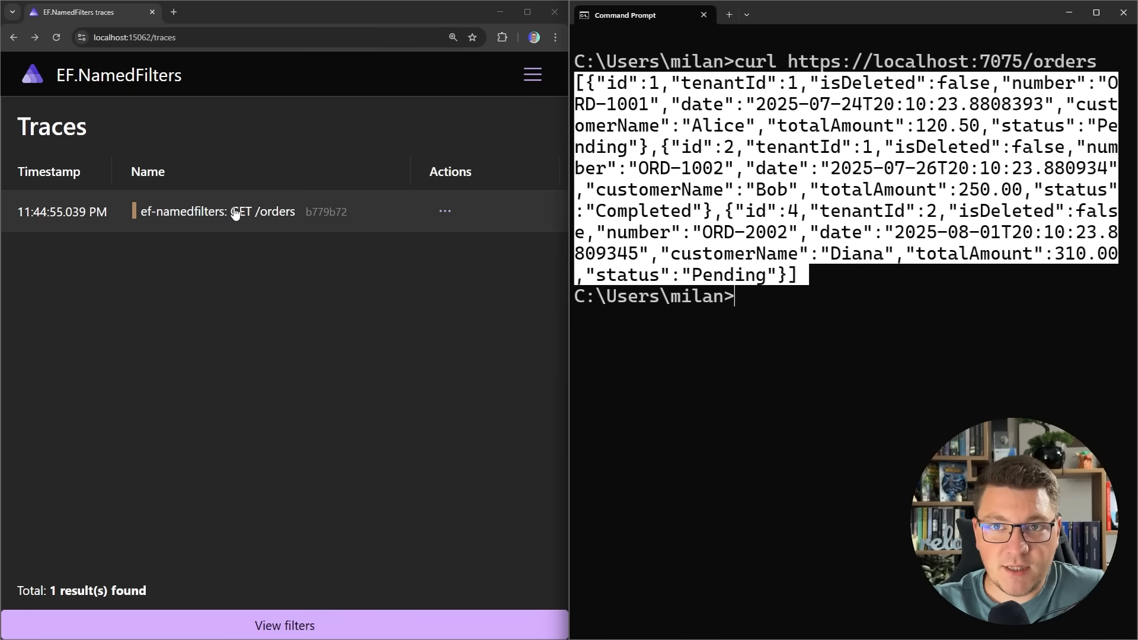
Inspect the GET /orders trace's orders-db span and its full db.statement SQL.
click(218, 211)
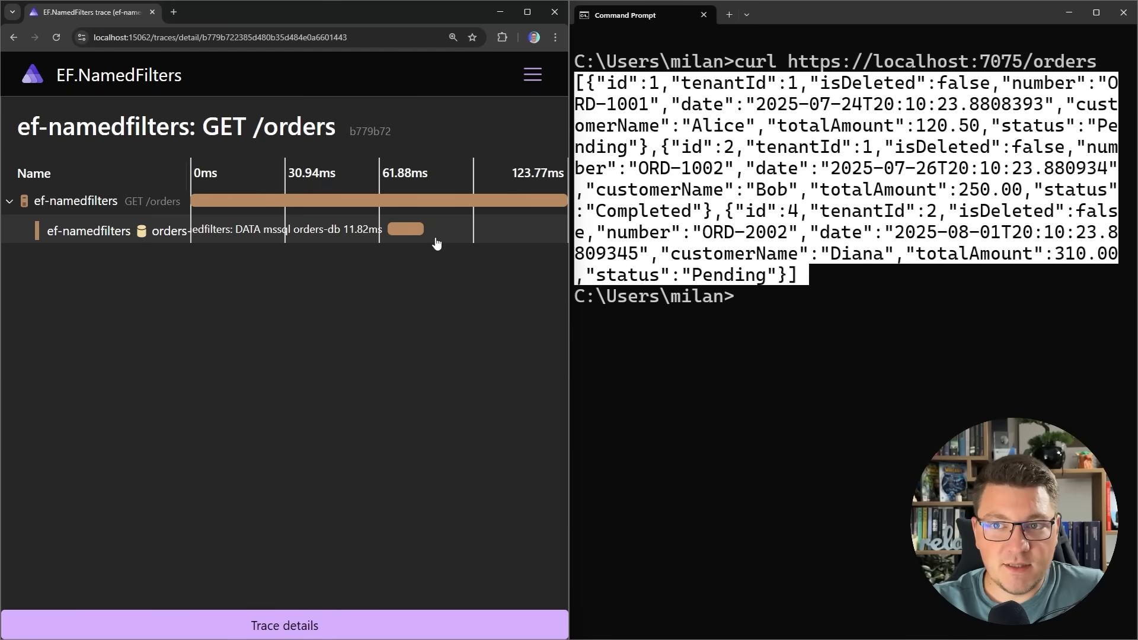
click(406, 229)
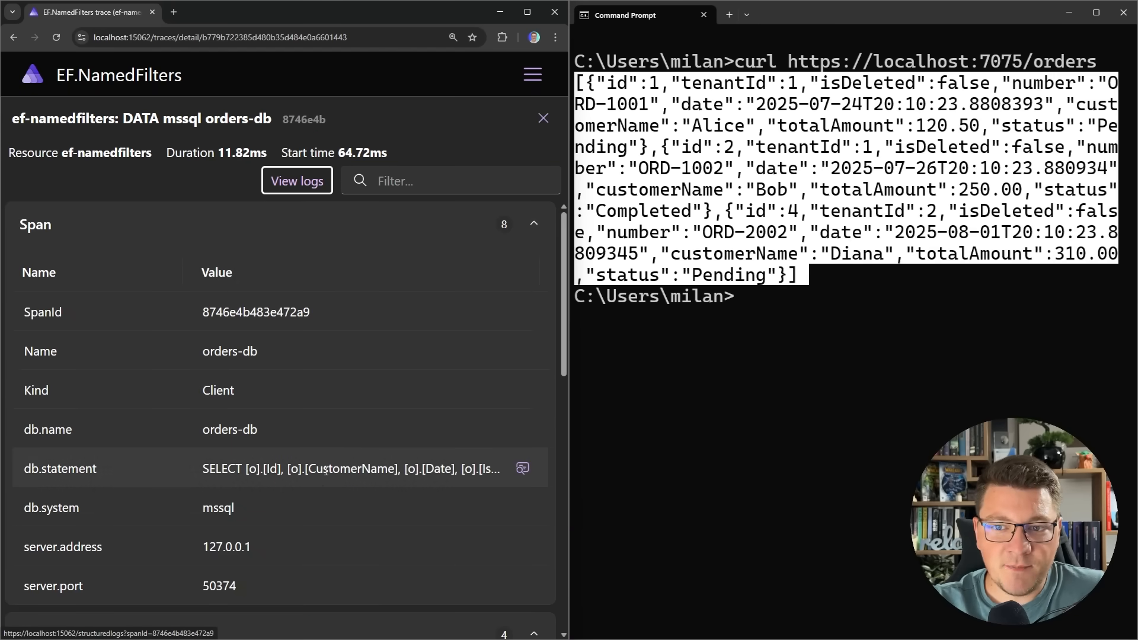
click(521, 467)
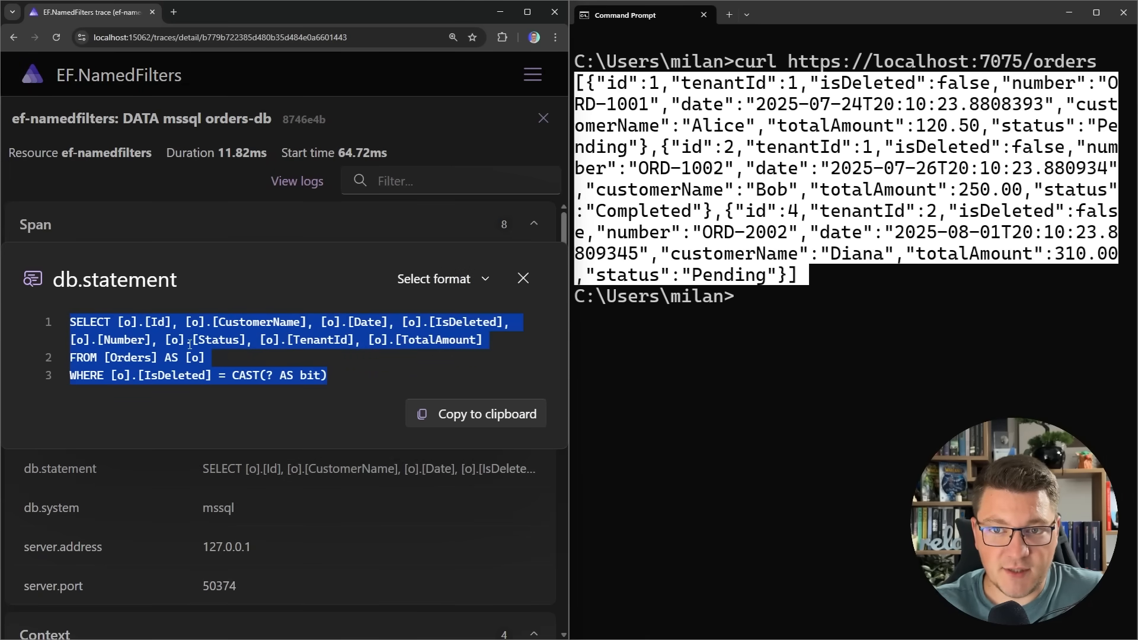
Select the WHERE clause line showing IsDeleted is excluded, then return to the code.
click(211, 357)
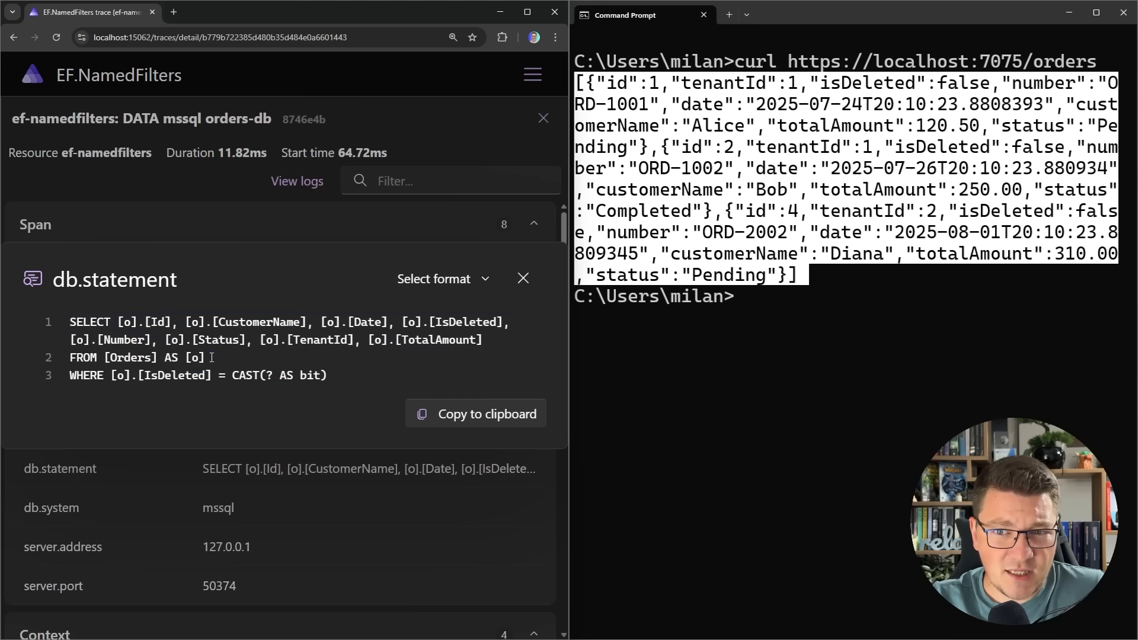
triple_click(196, 376)
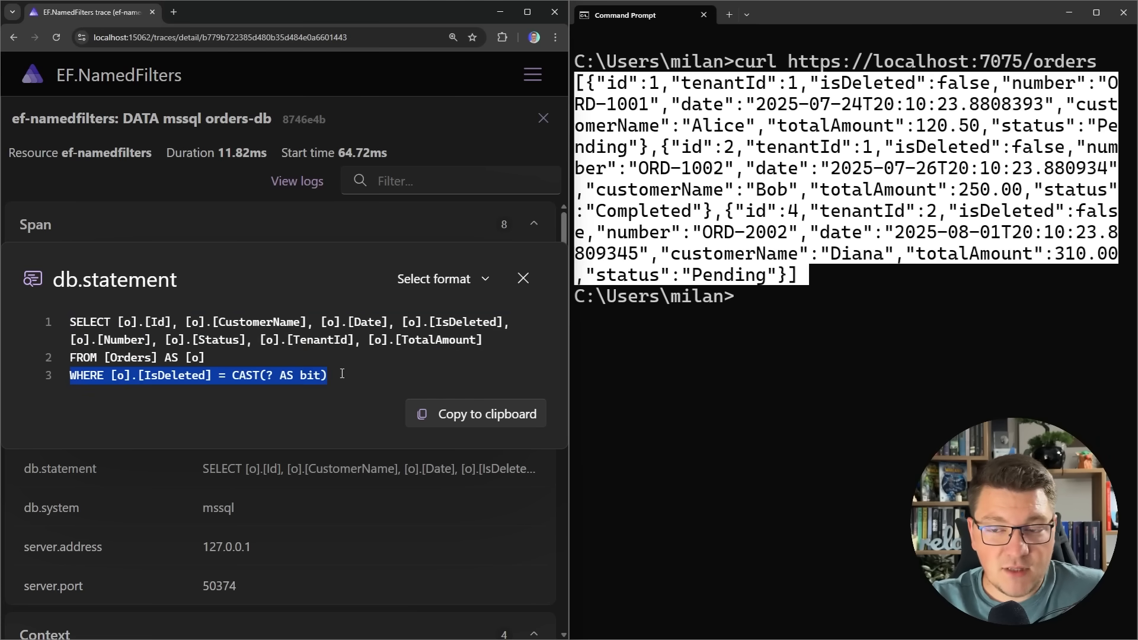
click(140, 392)
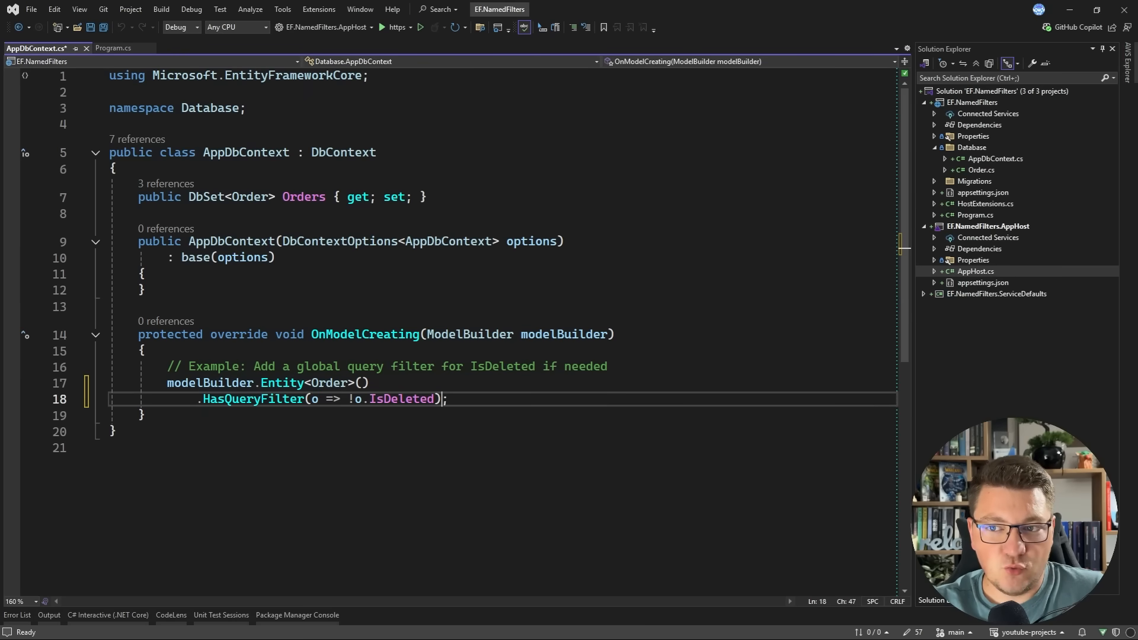
Chain .HasQueryFilter(order => order.TenantId == 1) as a second filter on Order.
text(.Hasq)
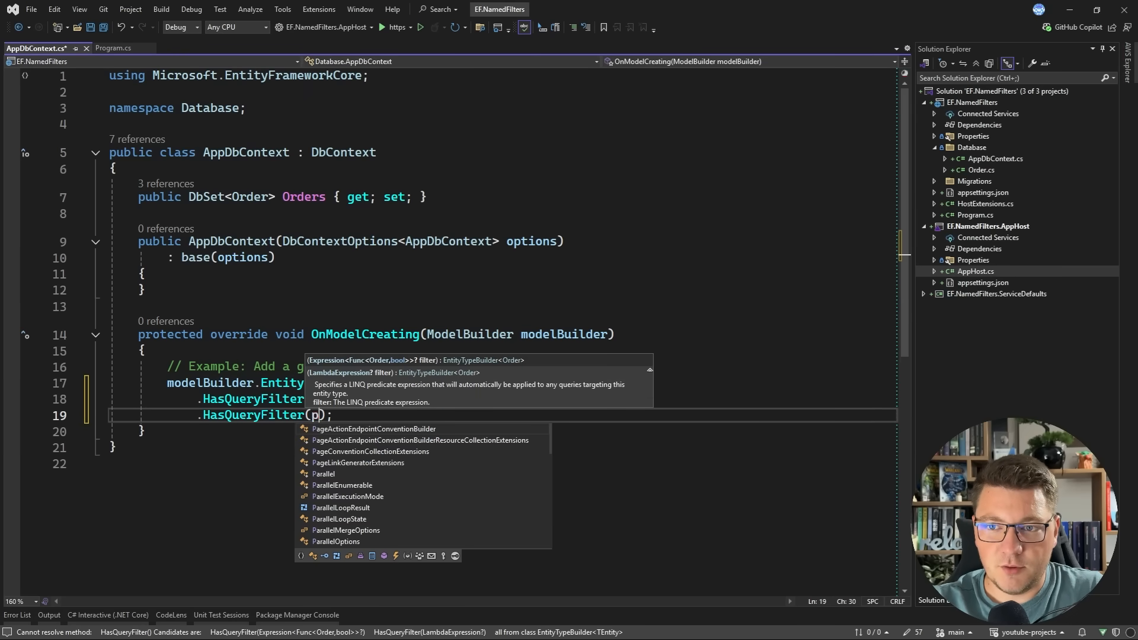
text(order =>)
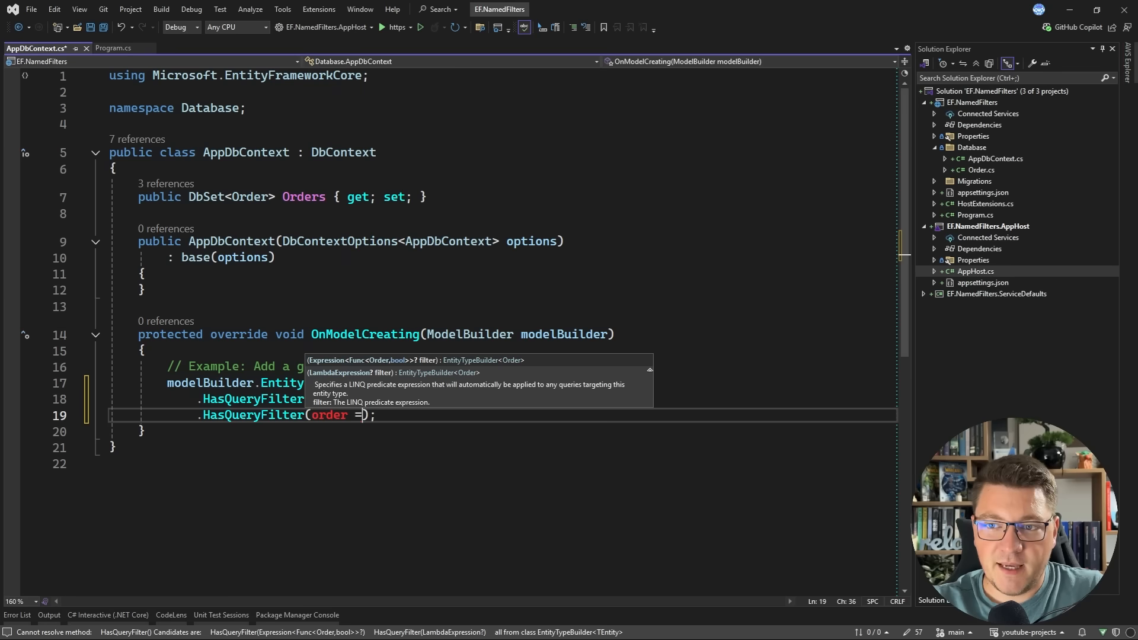
text(> order.ten)
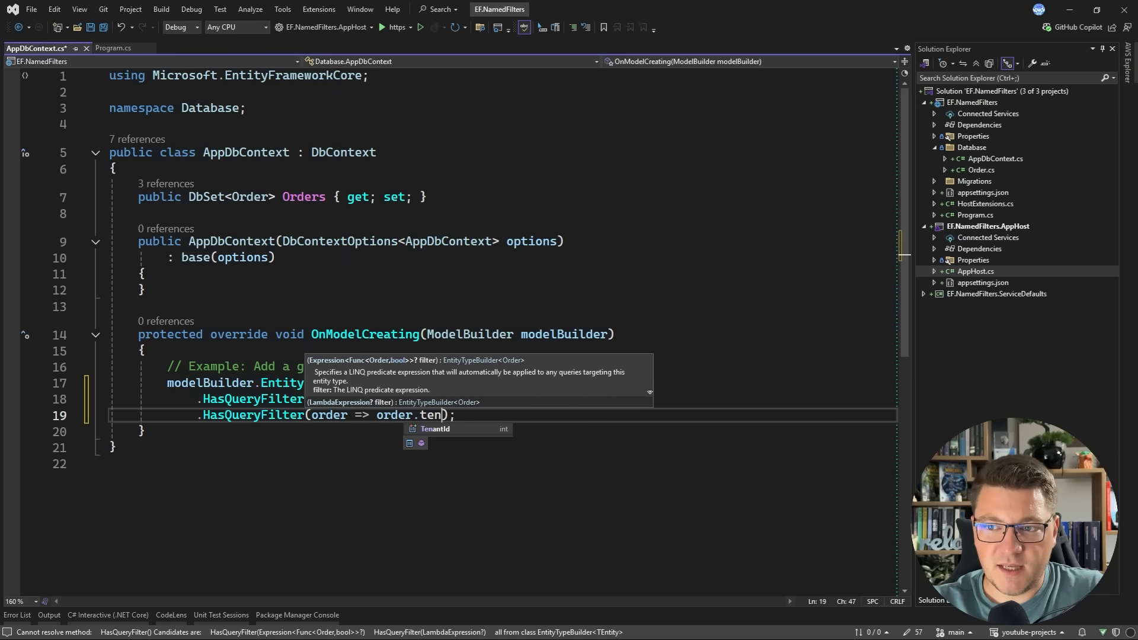
key(Tab)
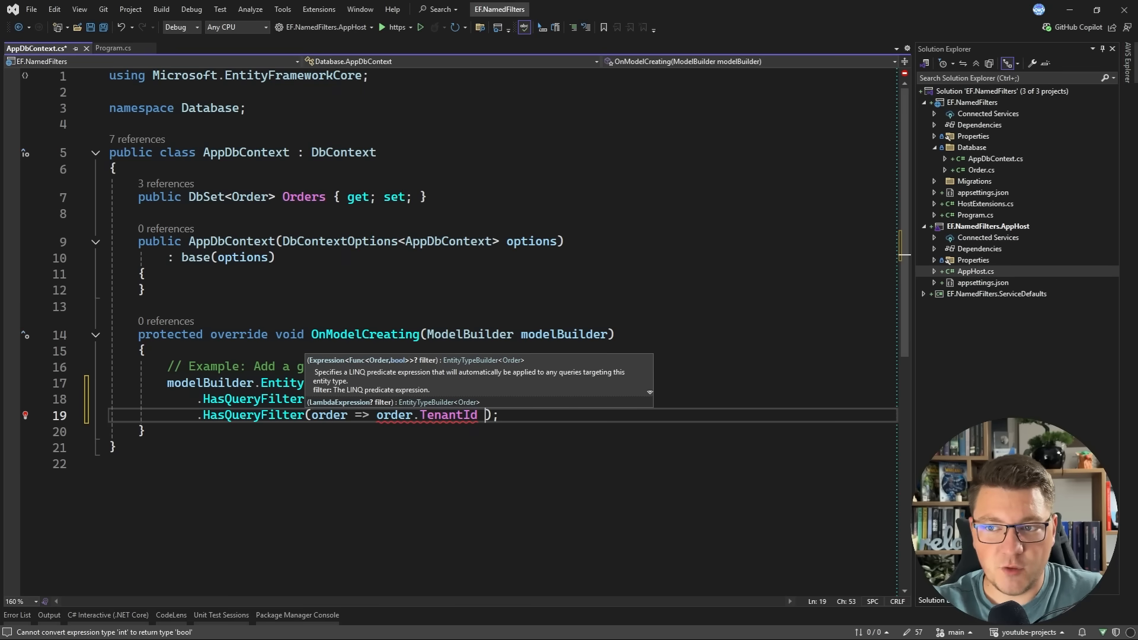
text(== 1)
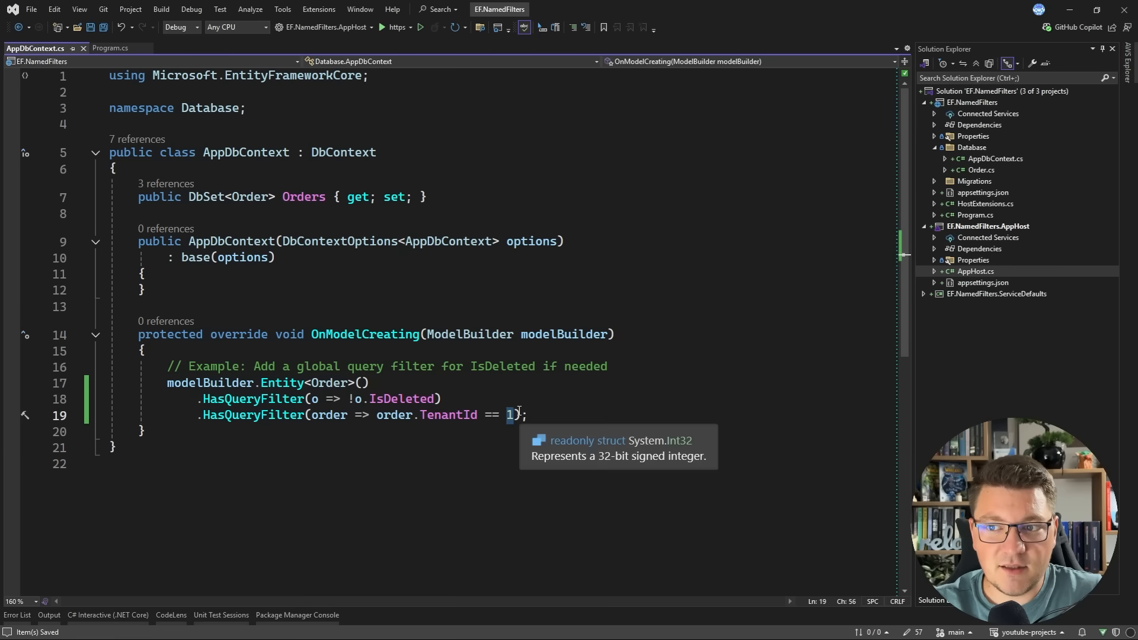
mouse_move(517, 406)
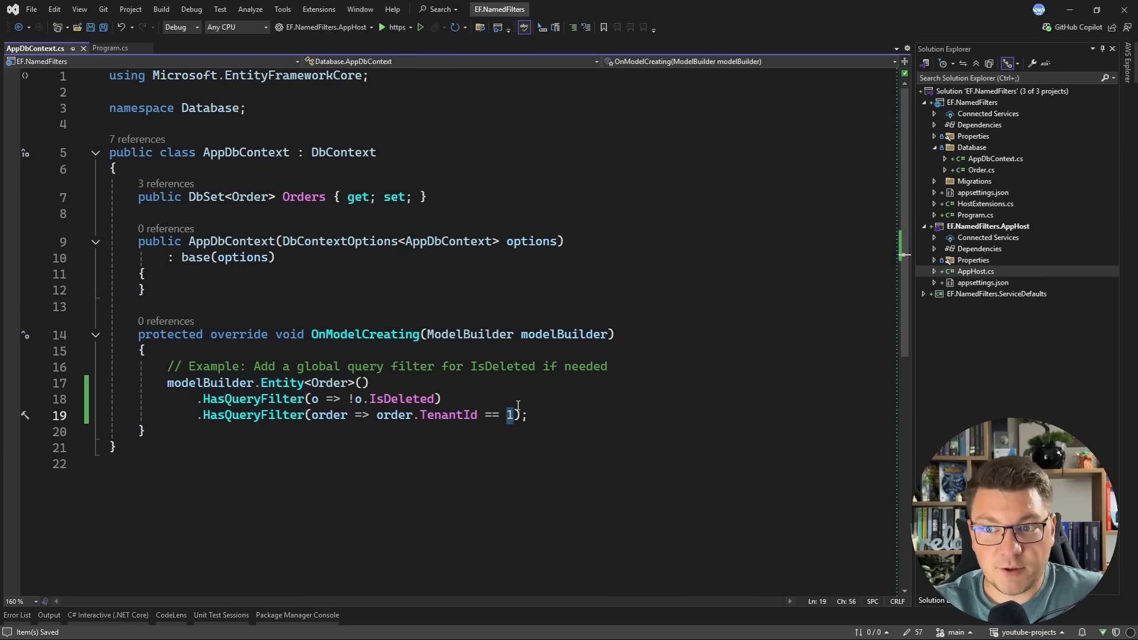
mouse_move(517, 404)
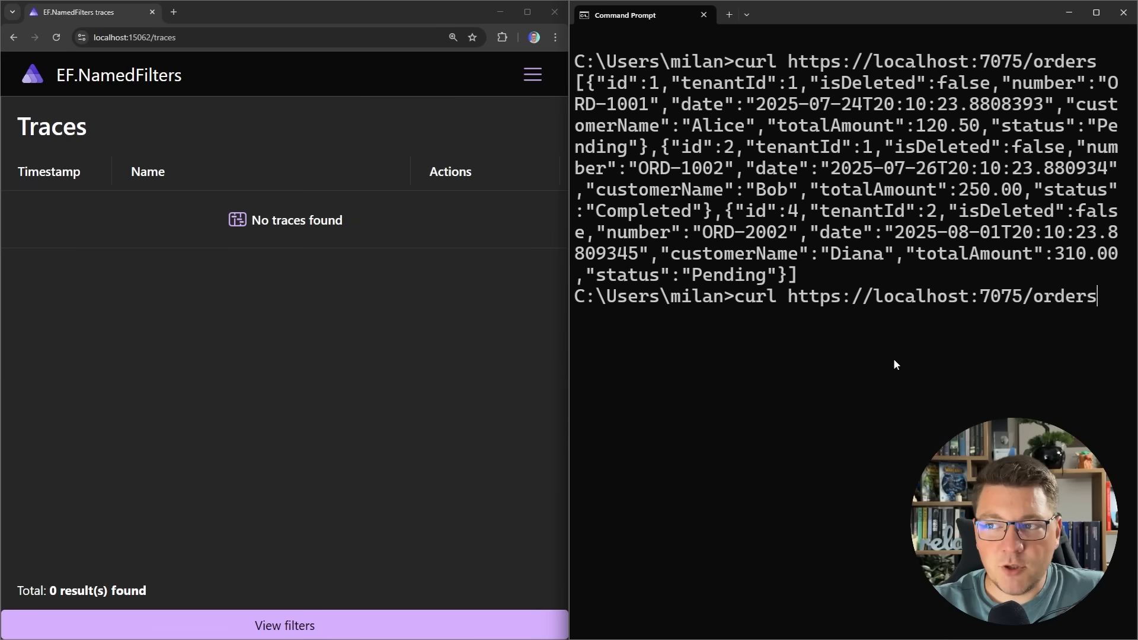
Rerun curl to get tenant 1's two orders, then merge !IsDeleted && TenantId == 1 into one filter.
key(Enter)
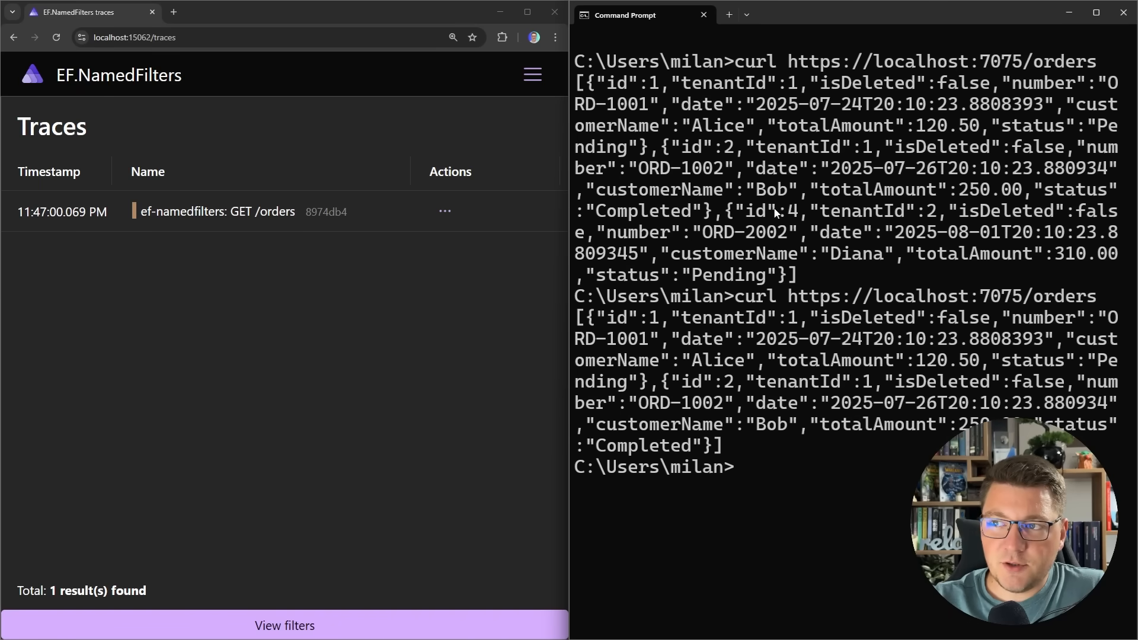
double_click(860, 211)
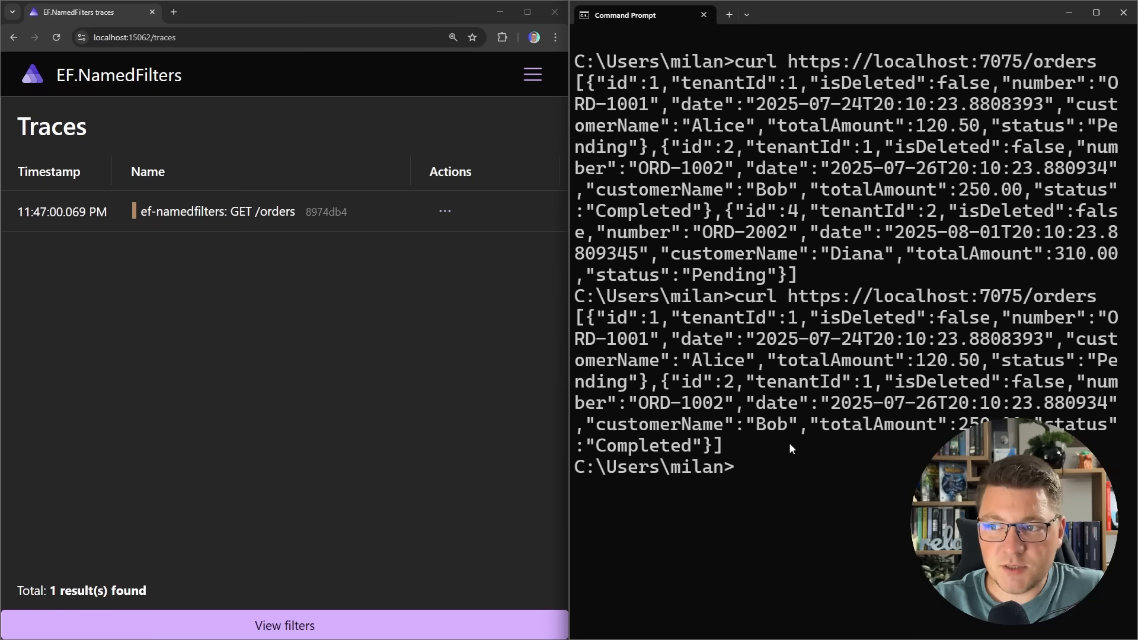
click(217, 211)
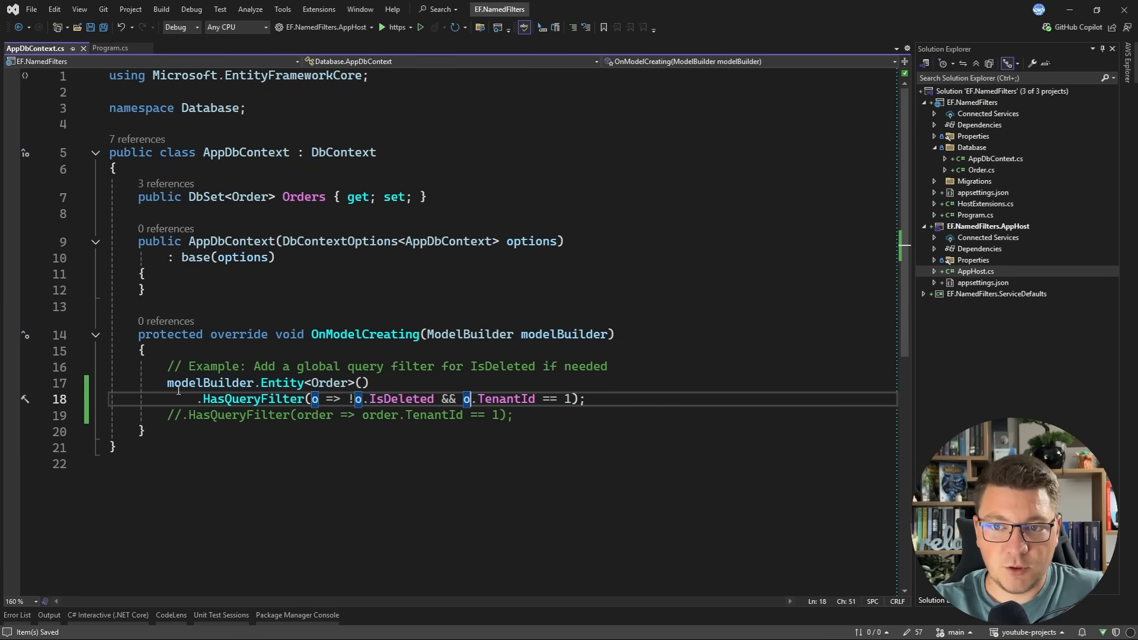
View the orders query SQL showing both IsDeleted and TenantId conditions, then start the IgnoreQueryFilters endpoint.
click(397, 27)
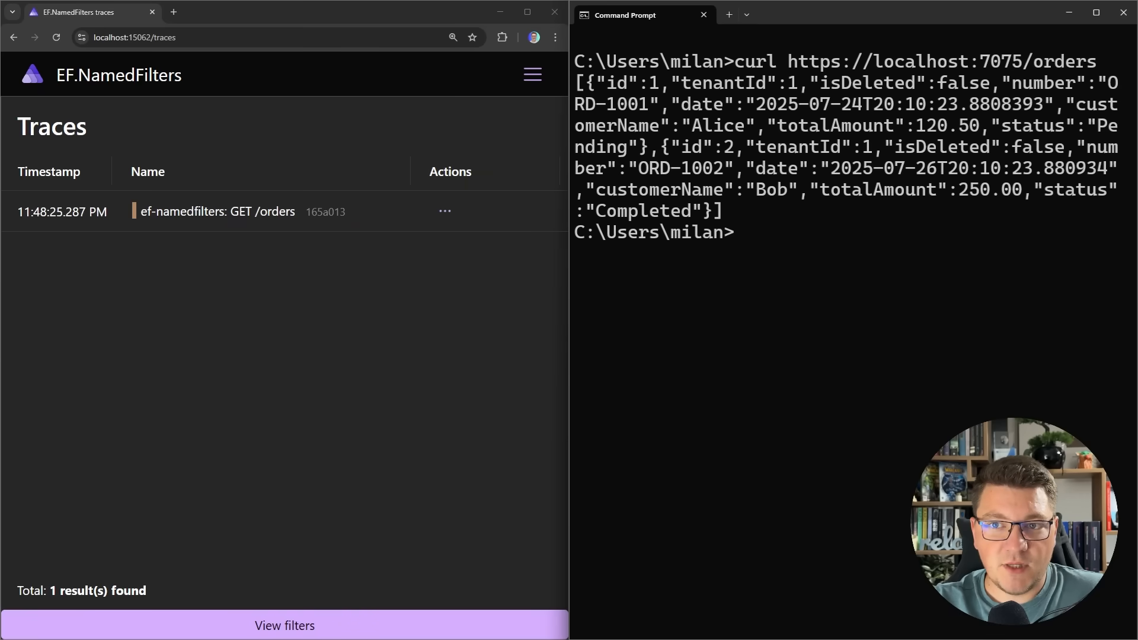
click(218, 211)
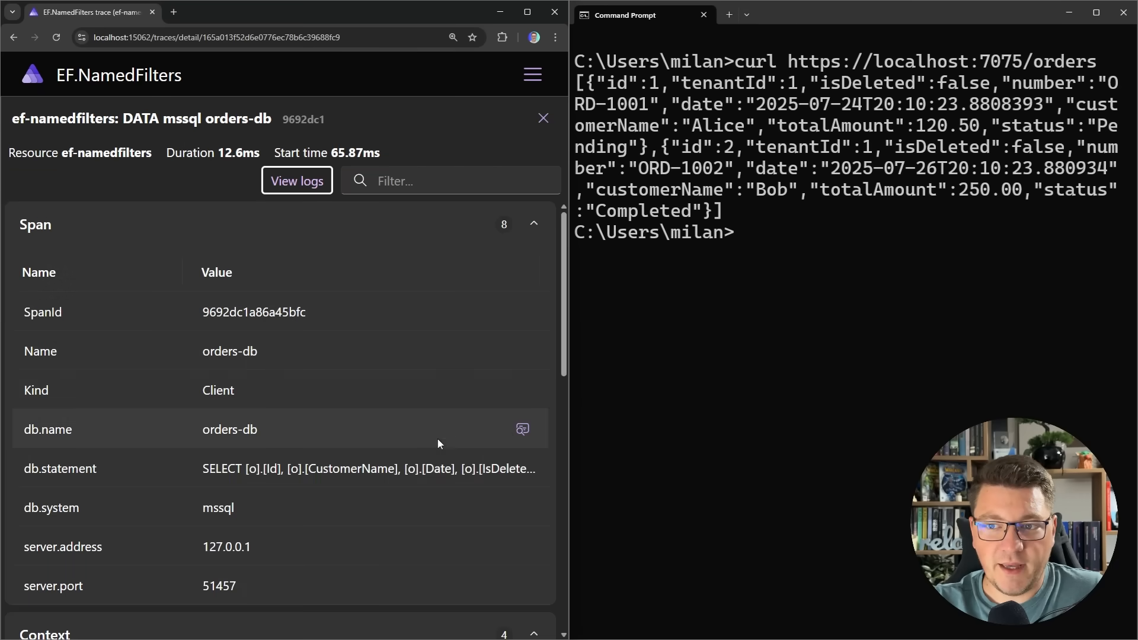
click(522, 428)
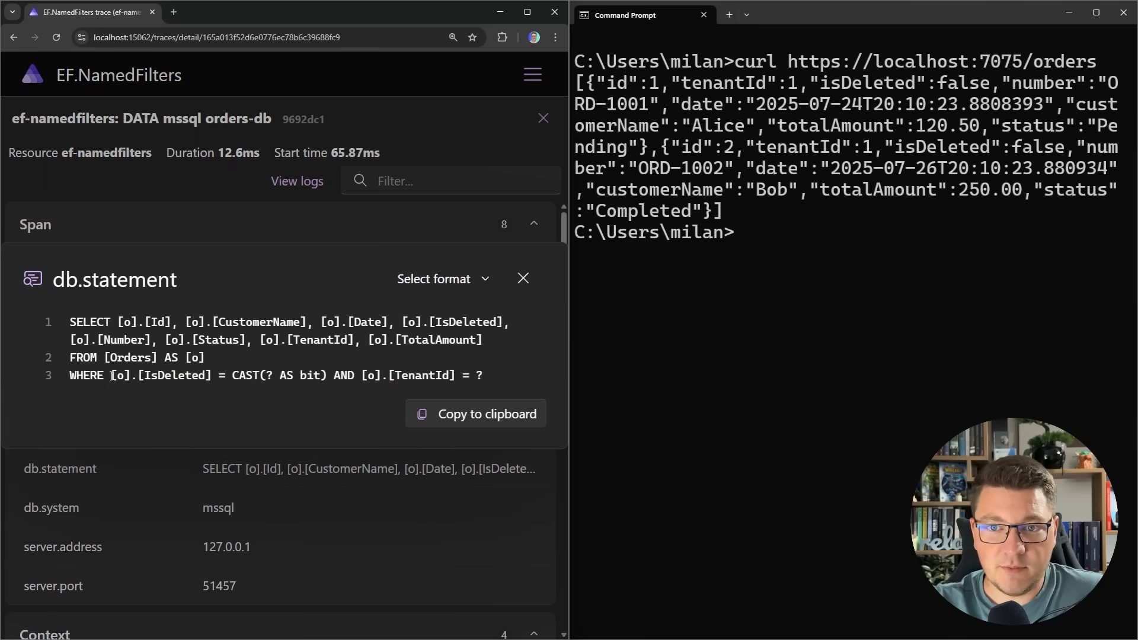
drag(110, 376, 327, 376)
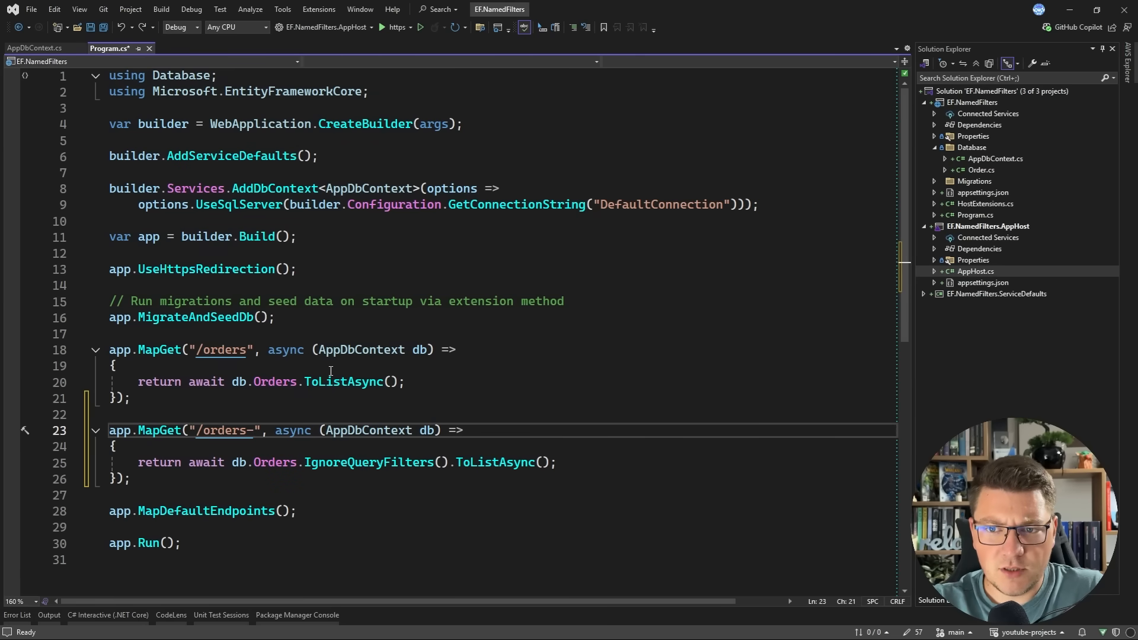
Rename the route to /orders-unfiltered, curl it, and inspect its trace's SQL returning all four orders.
text(unfiltered)
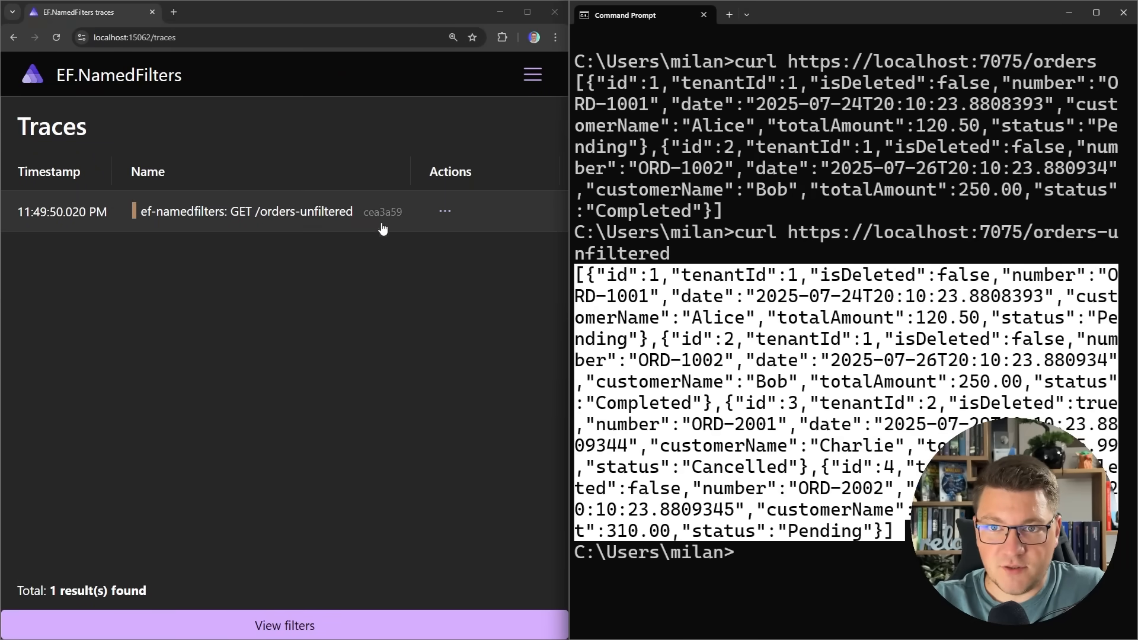
click(247, 211)
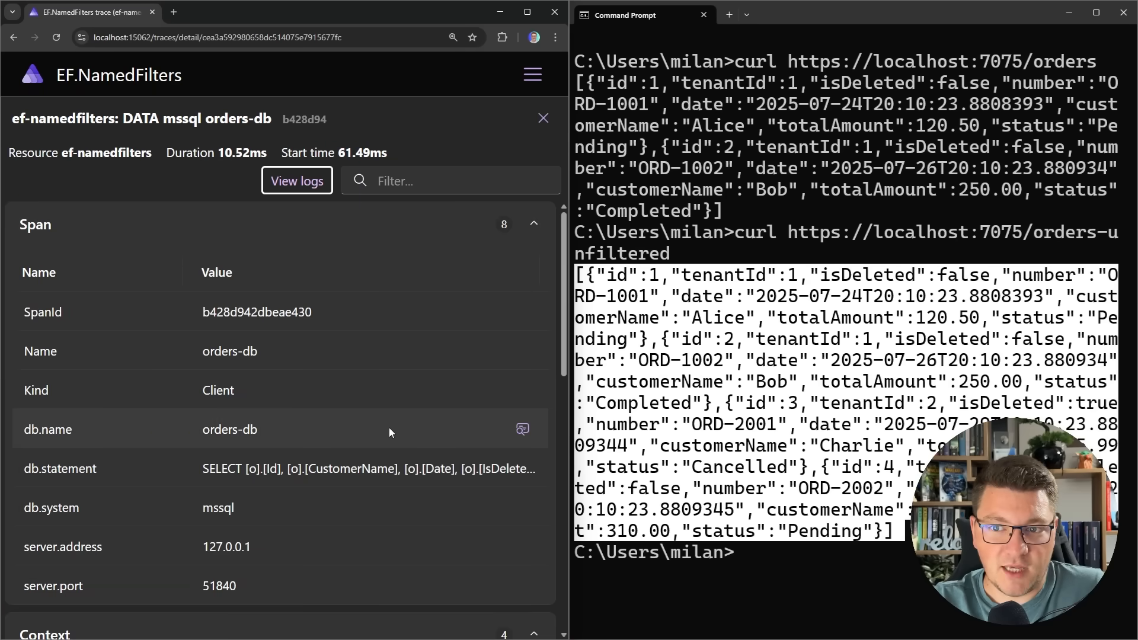
click(522, 430)
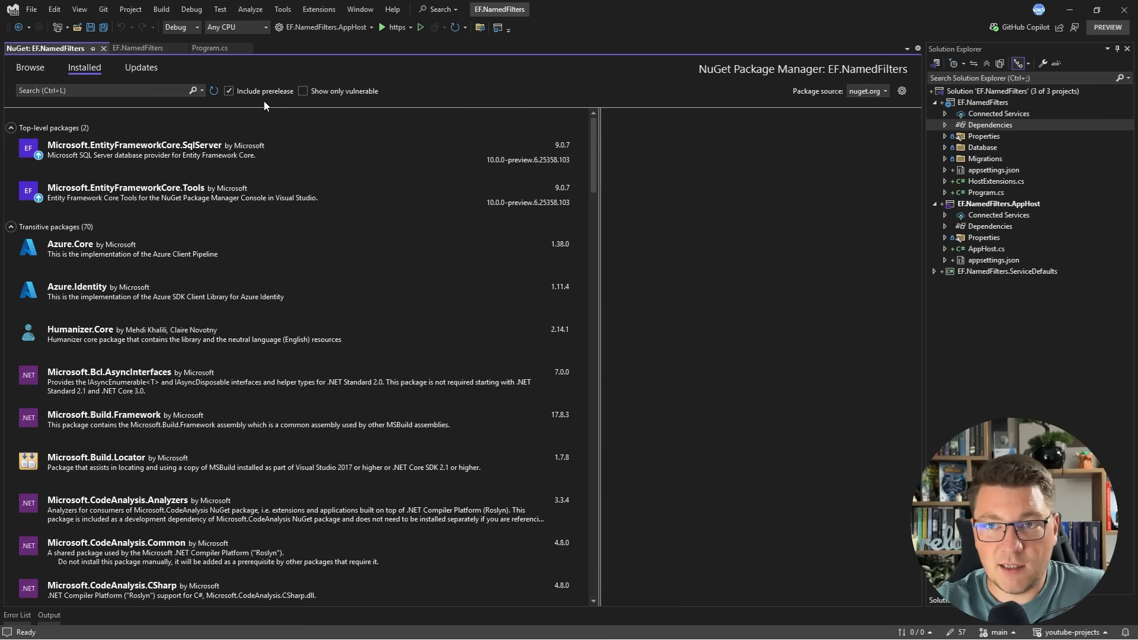
Update Microsoft.EntityFrameworkCore.SqlServer to the 10.0 preview and target net10.0, returning to AppDbContext.
click(134, 149)
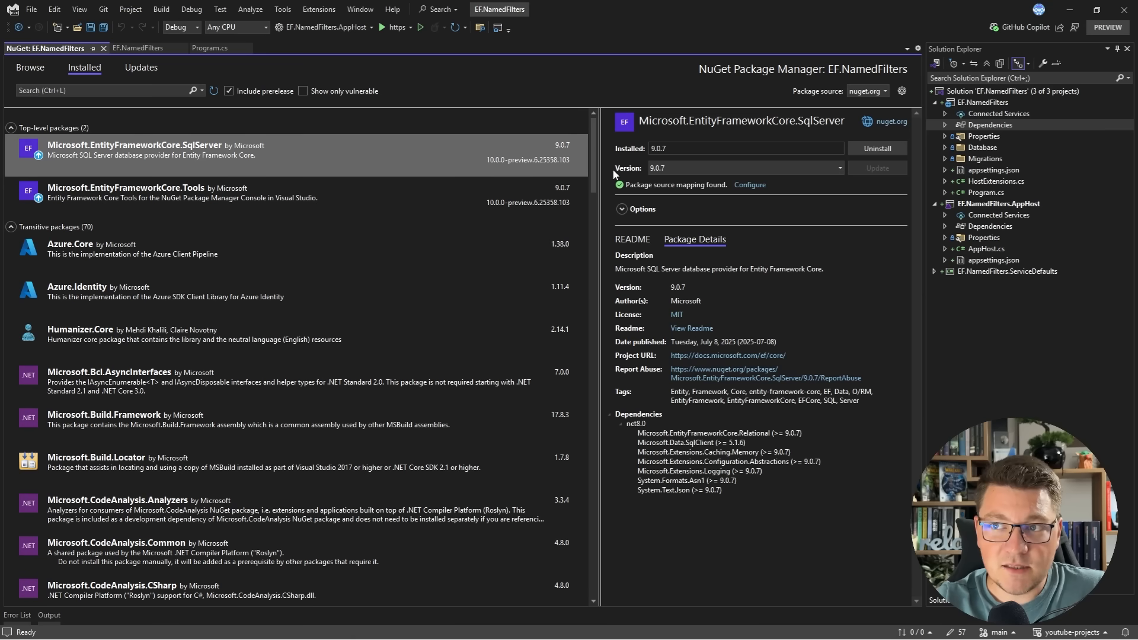
mouse_move(579, 160)
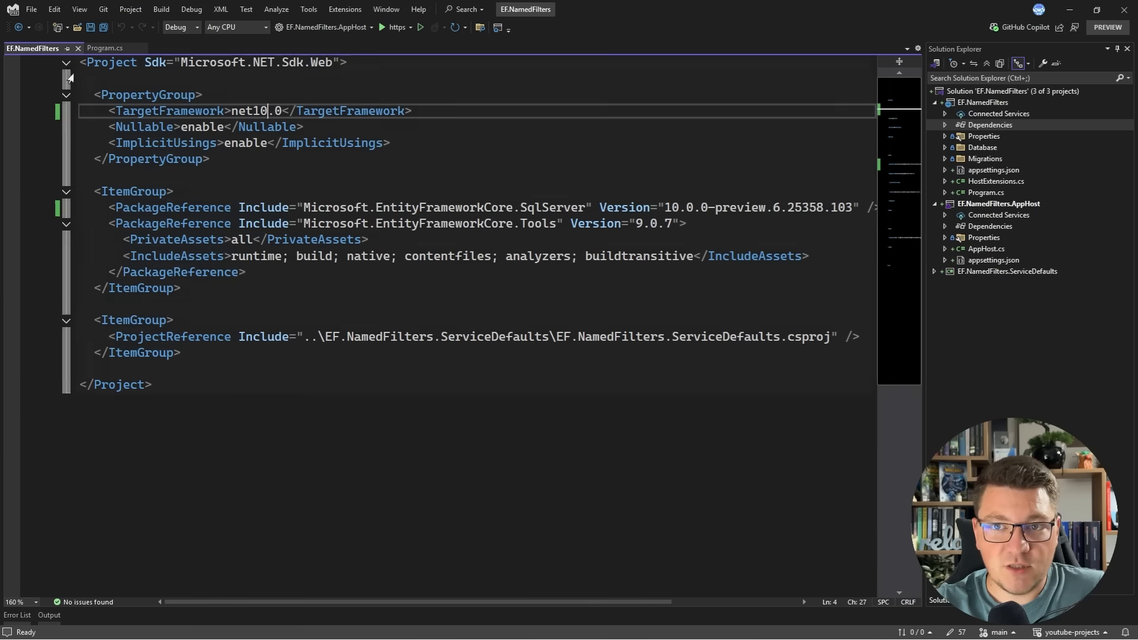
click(104, 47)
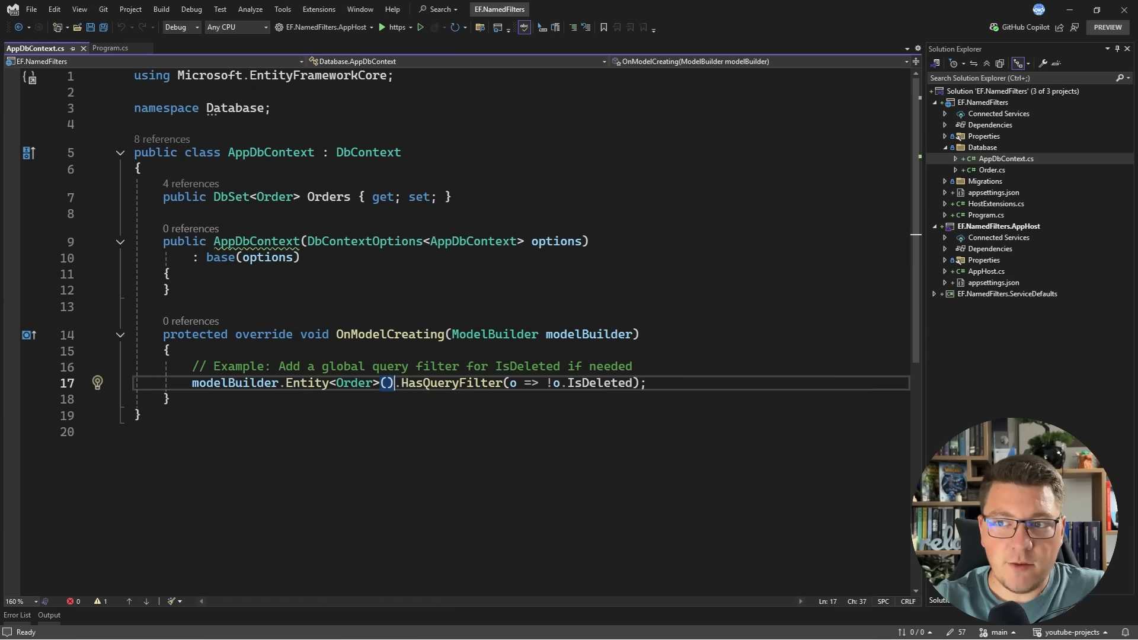
Name the soft-delete query filter "SoftDeletionFilter".
key(Enter)
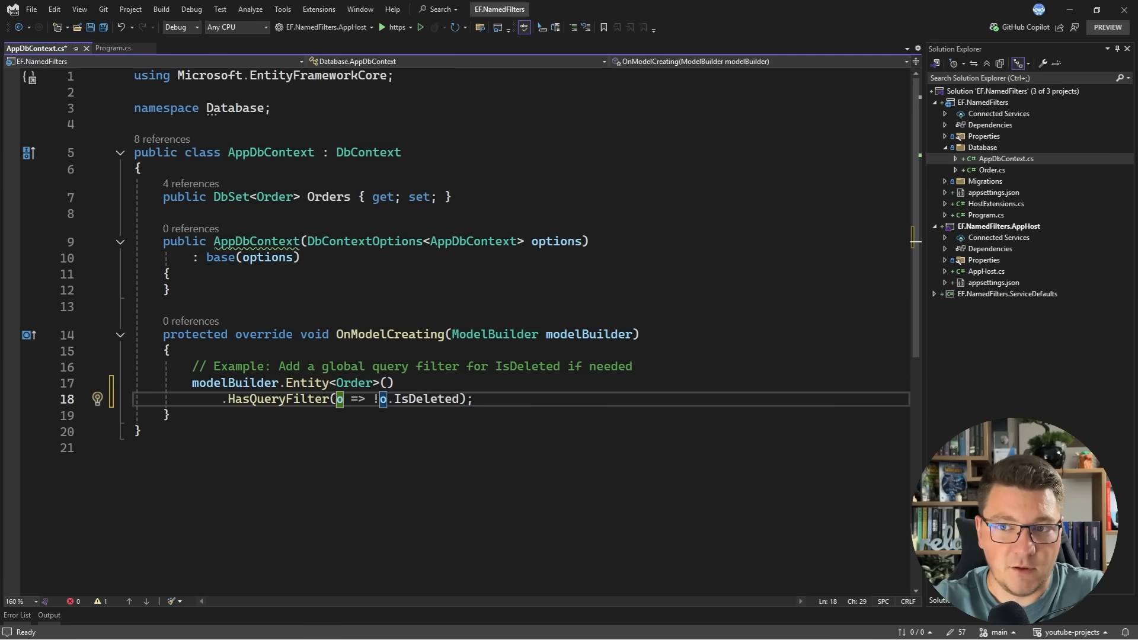
text("")
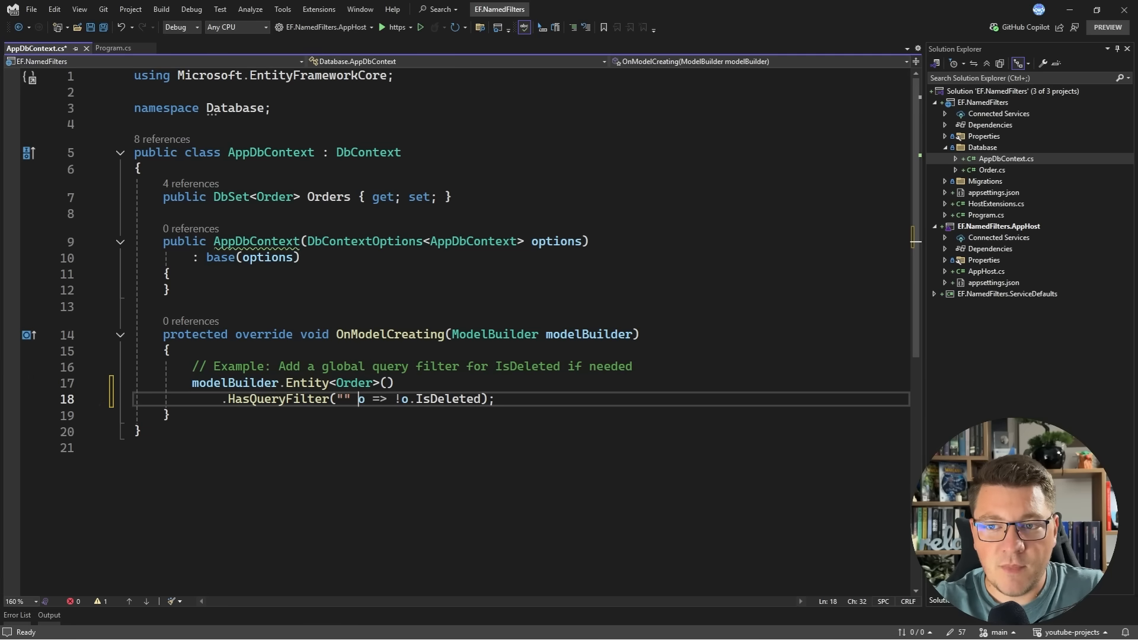
text(Soft)
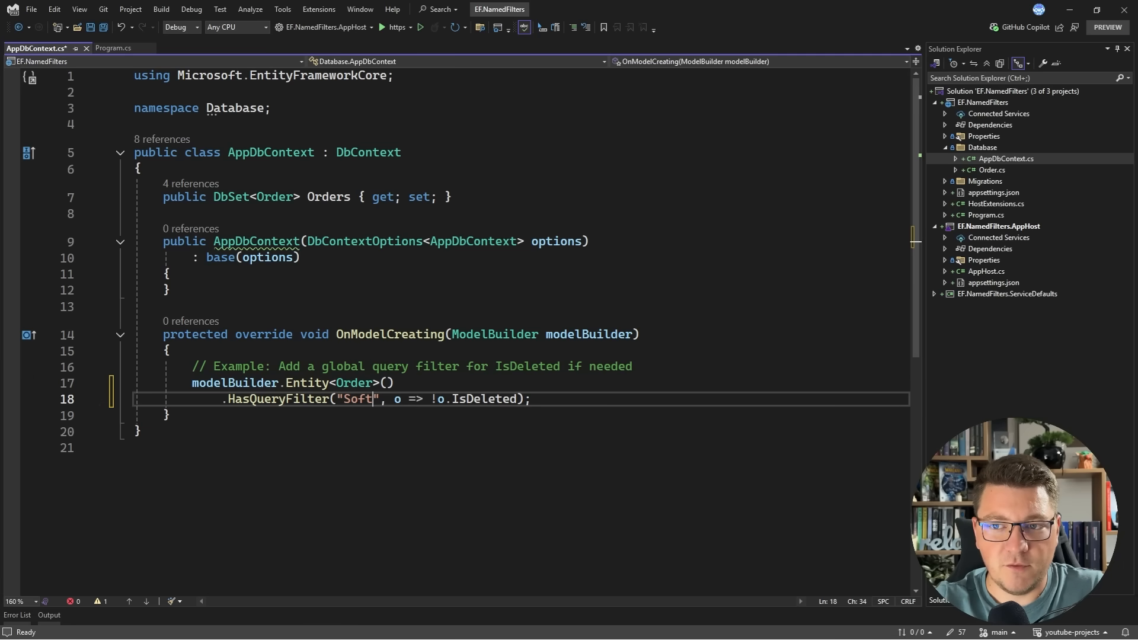
text(DeletionFitler)
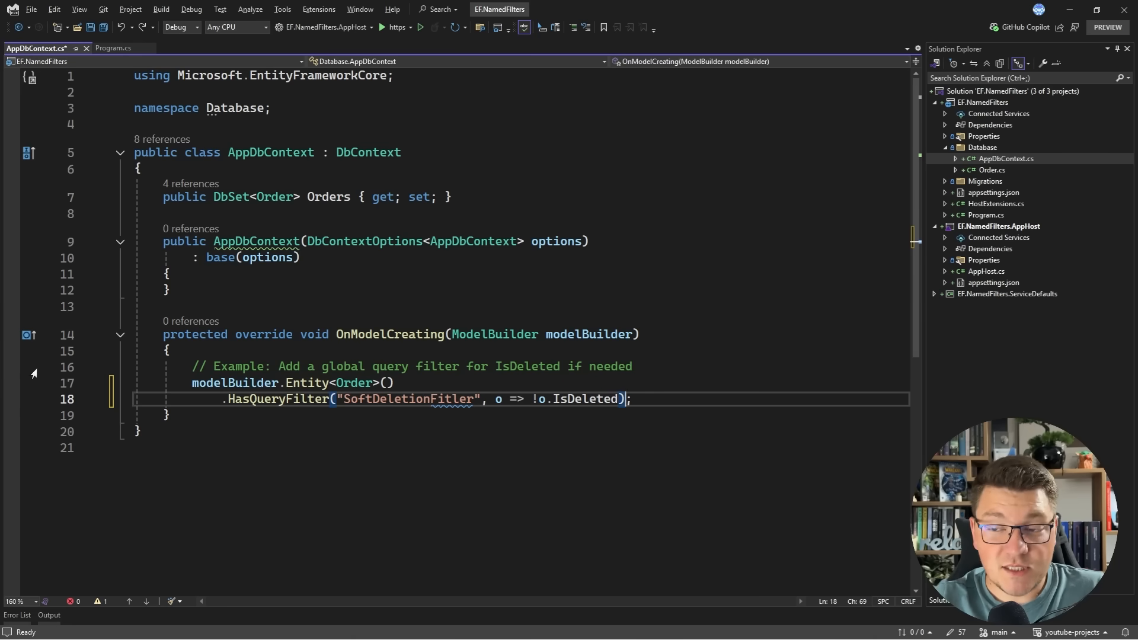
Chain a second HasQueryFilter named "TenantFilter" on o => o.TenantId.
text(.HasQueryFilter("TenantFilter");)
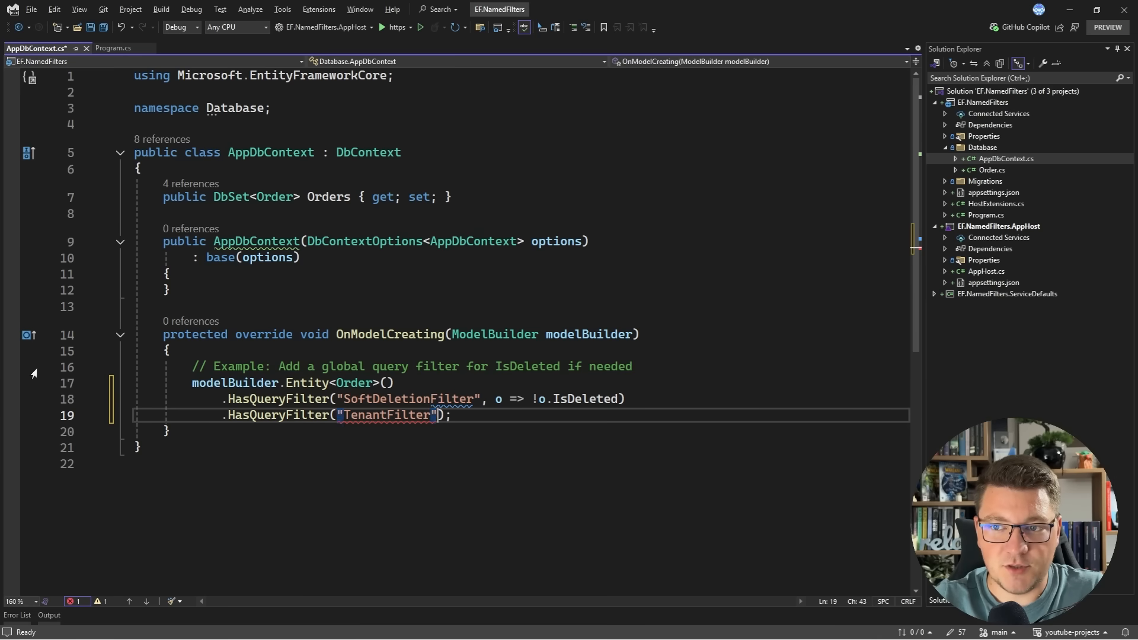
text(, o => io)
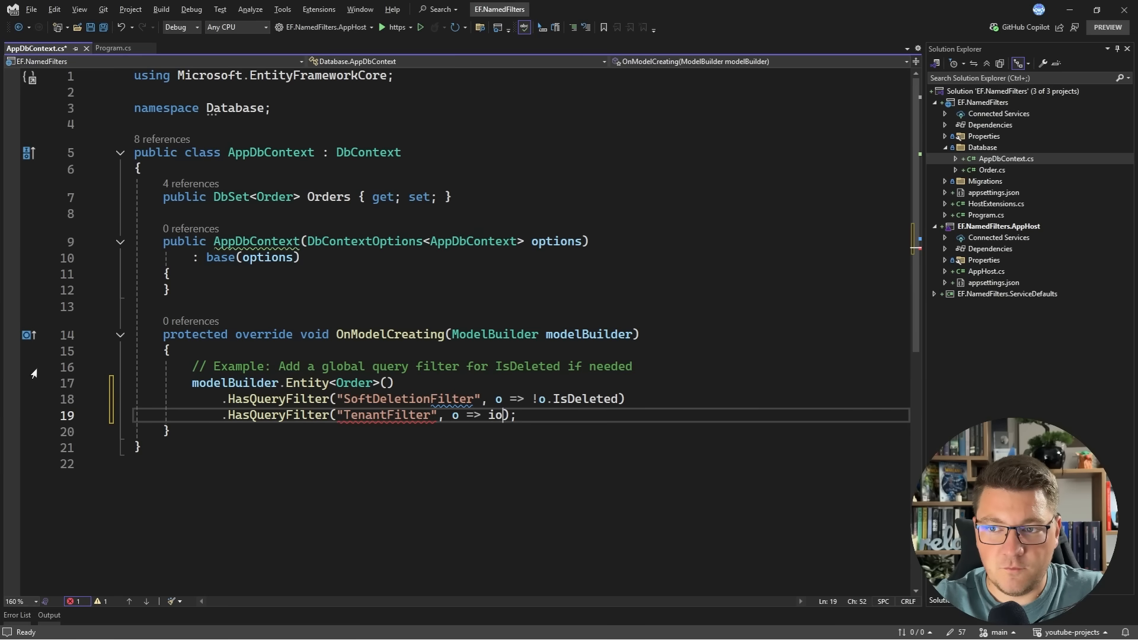
text(o.TenatI)
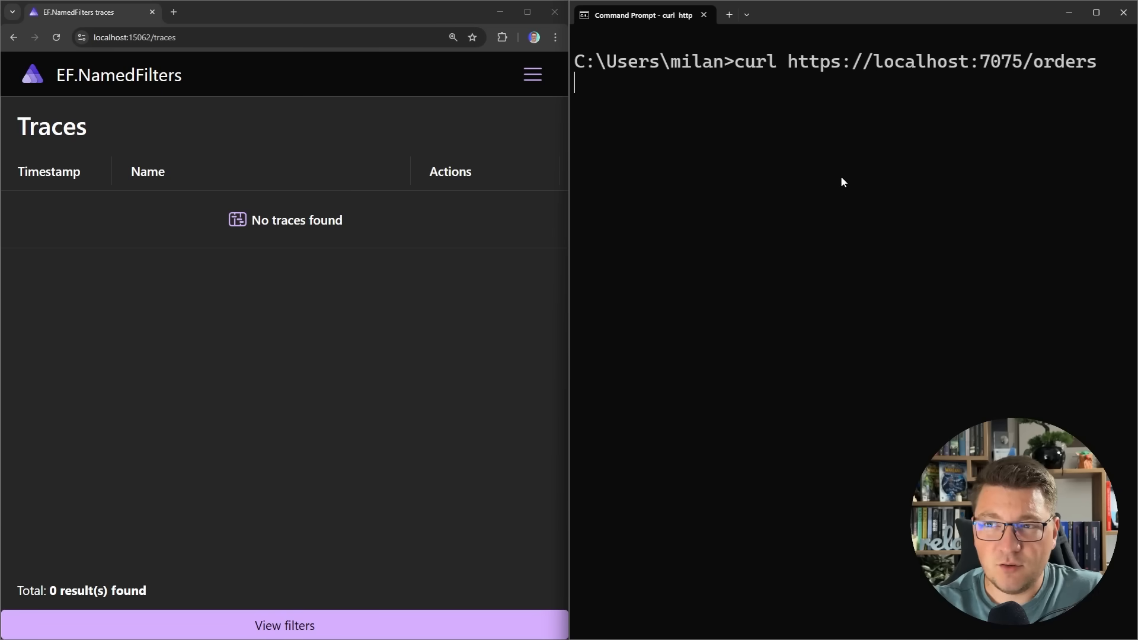
Curl /orders and view the mssql span's db.statement in the GET /orders trace returning two orders.
key(Enter)
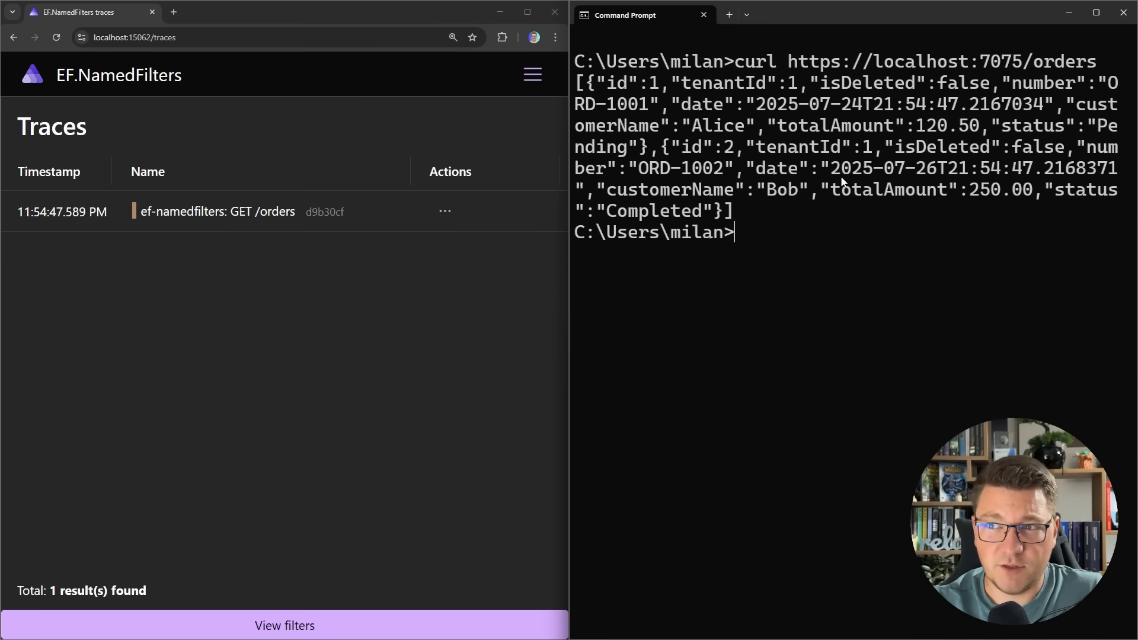
click(217, 211)
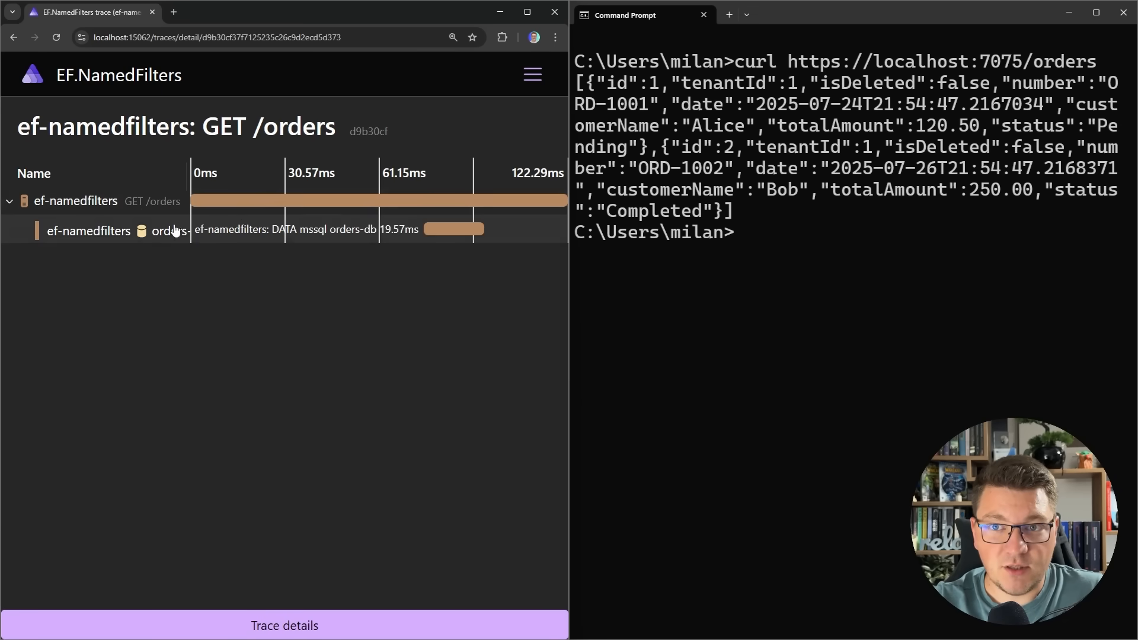
click(167, 230)
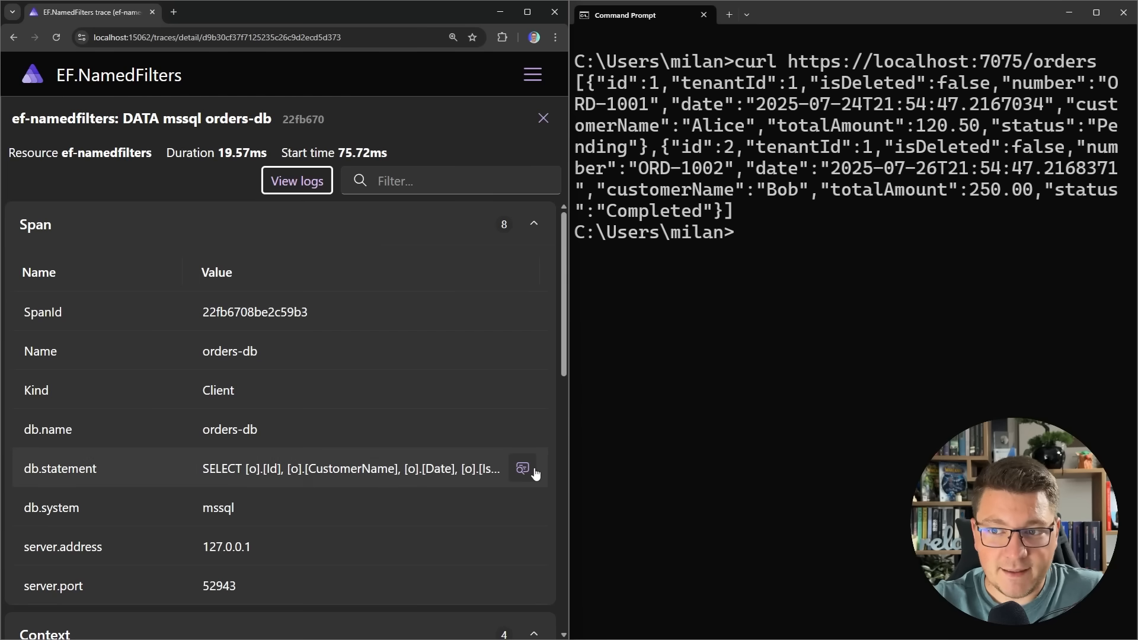
click(522, 469)
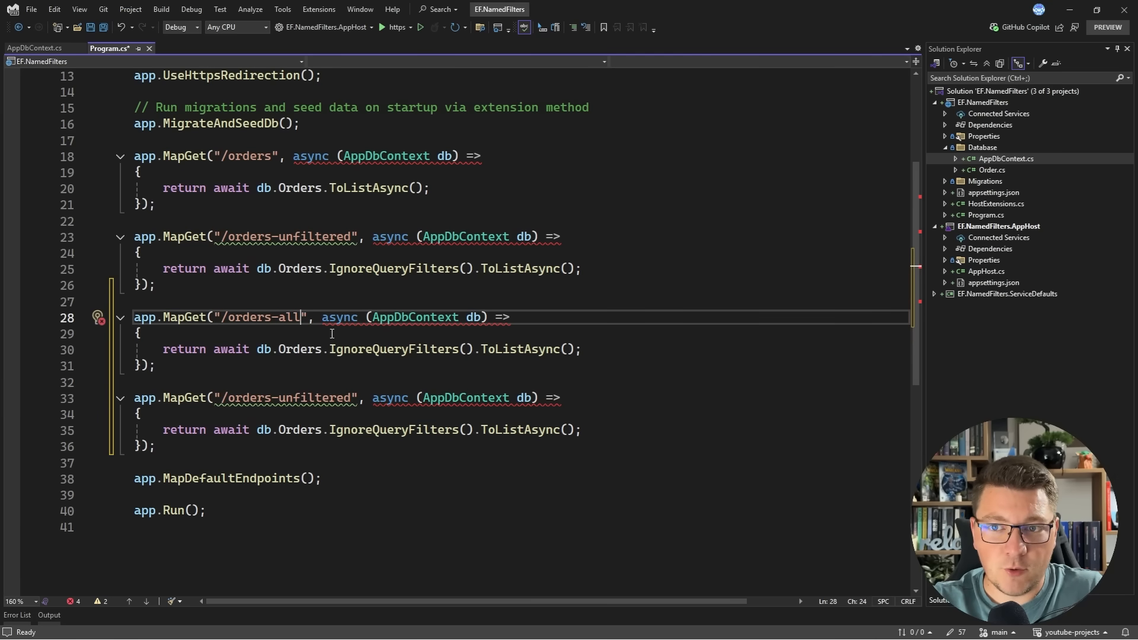
Pass ["SoftDeletionFilter"] to /orders-all's IgnoreQueryFilters and add /orders-tenant ignoring ["TenantFilter"].
text([])
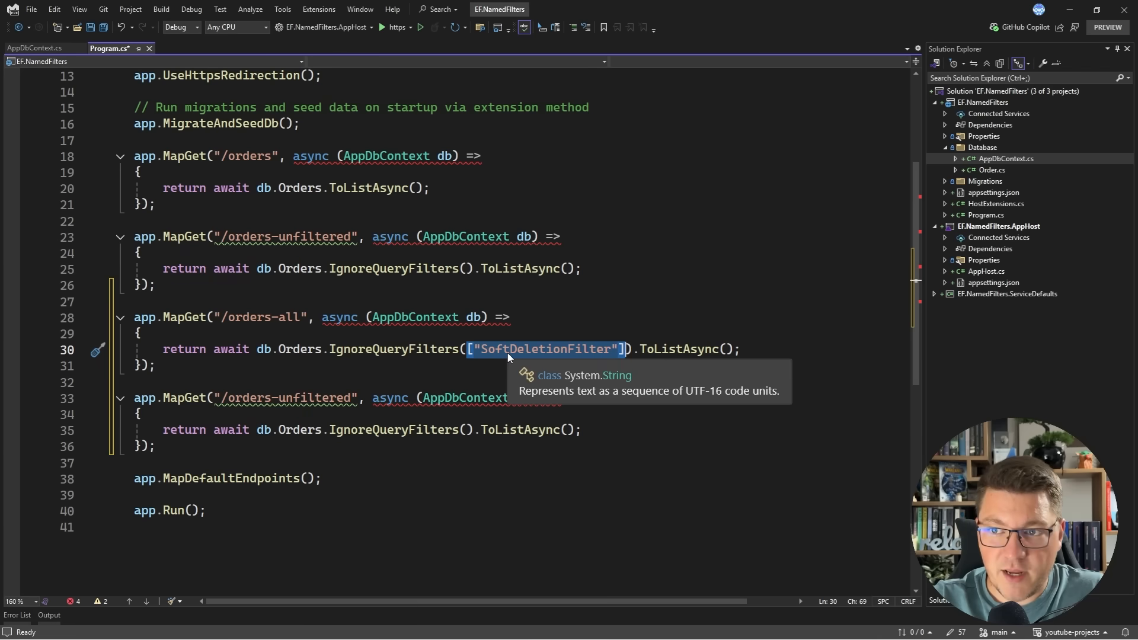
mouse_move(332, 407)
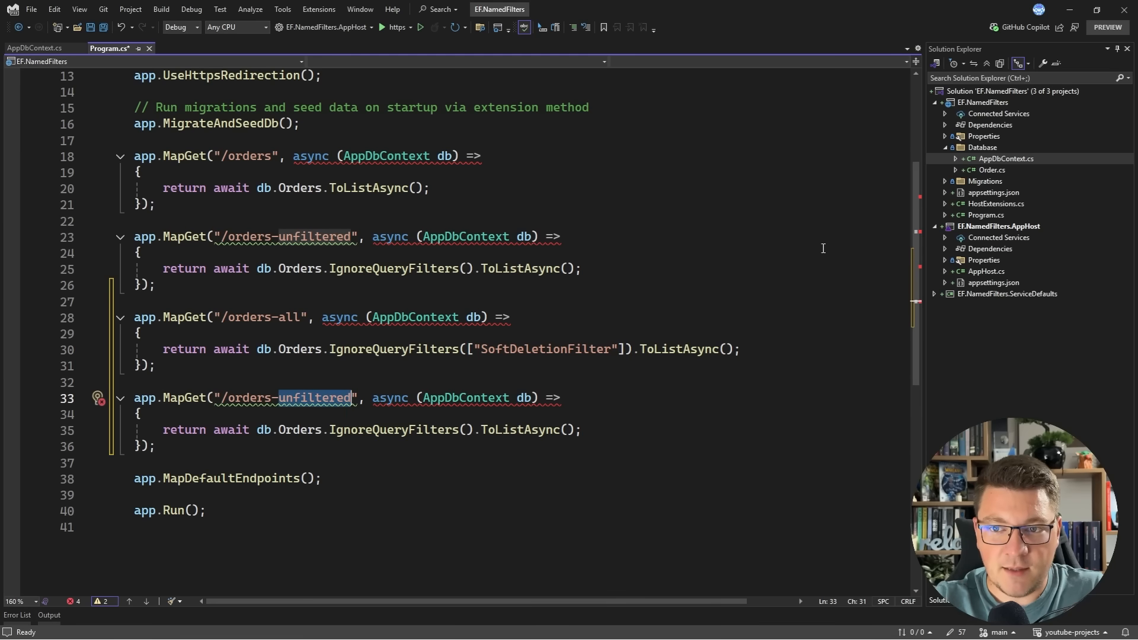
text(tenant)
click(520, 429)
text(["Tena)
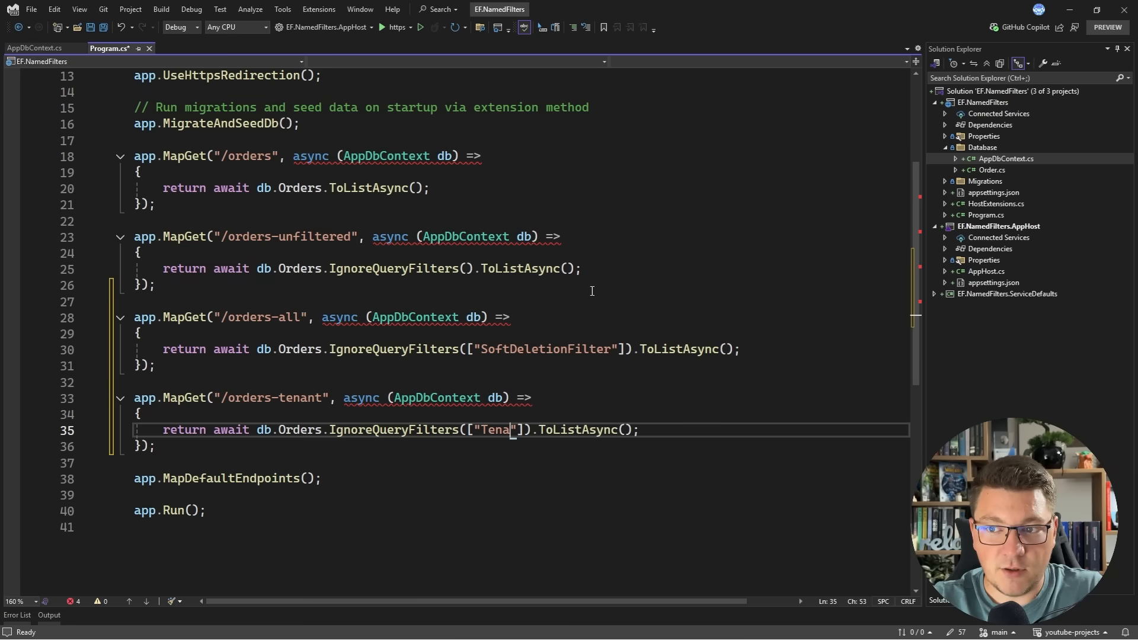
text(ntFilter)
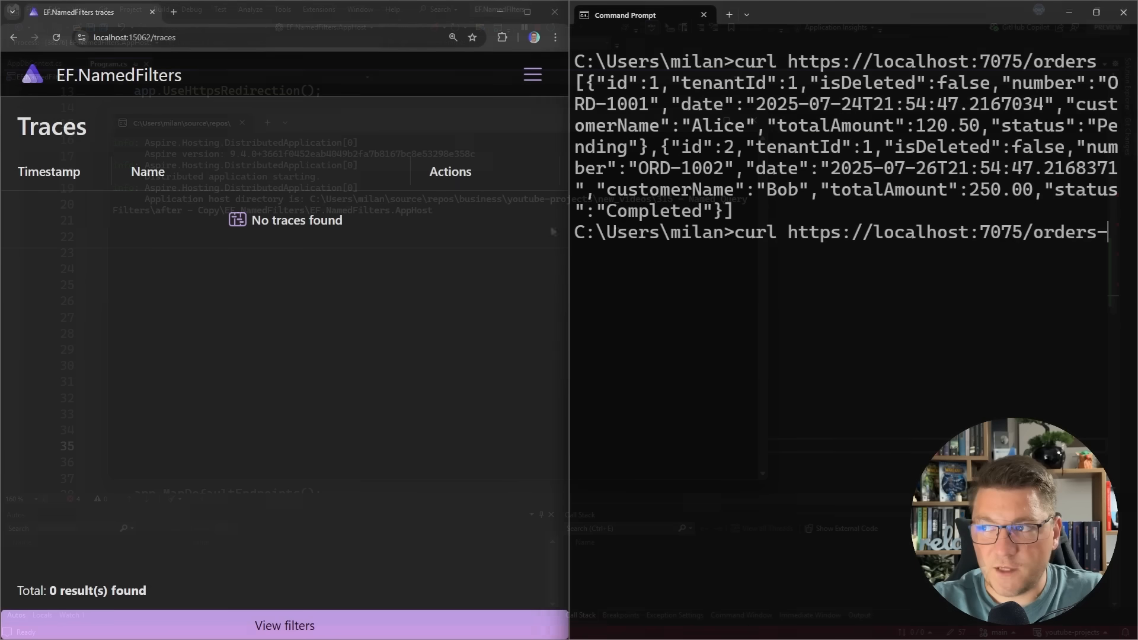
Request /orders-unfiltered with curl and inspect its trace in the Aspire Dashboard.
text(unfiltered)
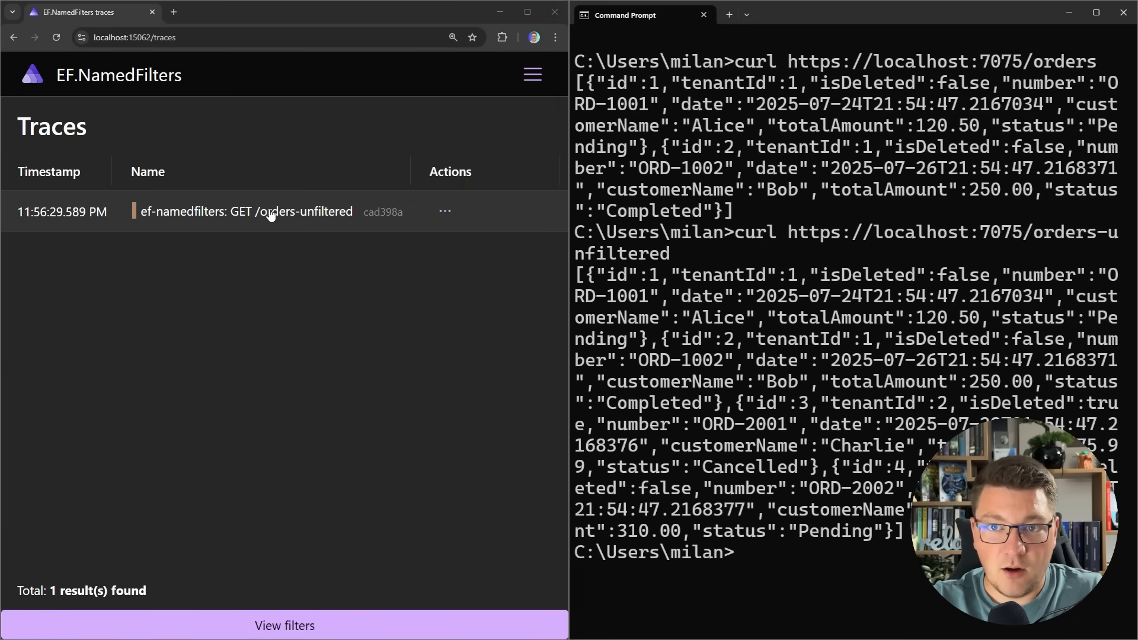
click(246, 211)
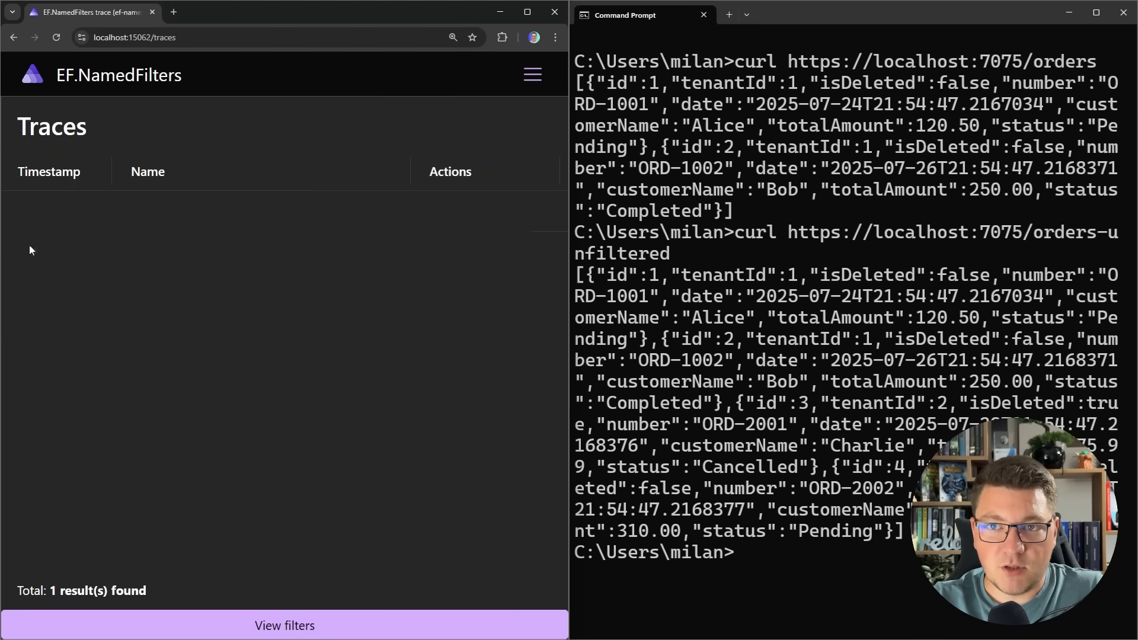
text(curl https://localhost:7075/orders-unfiltered)
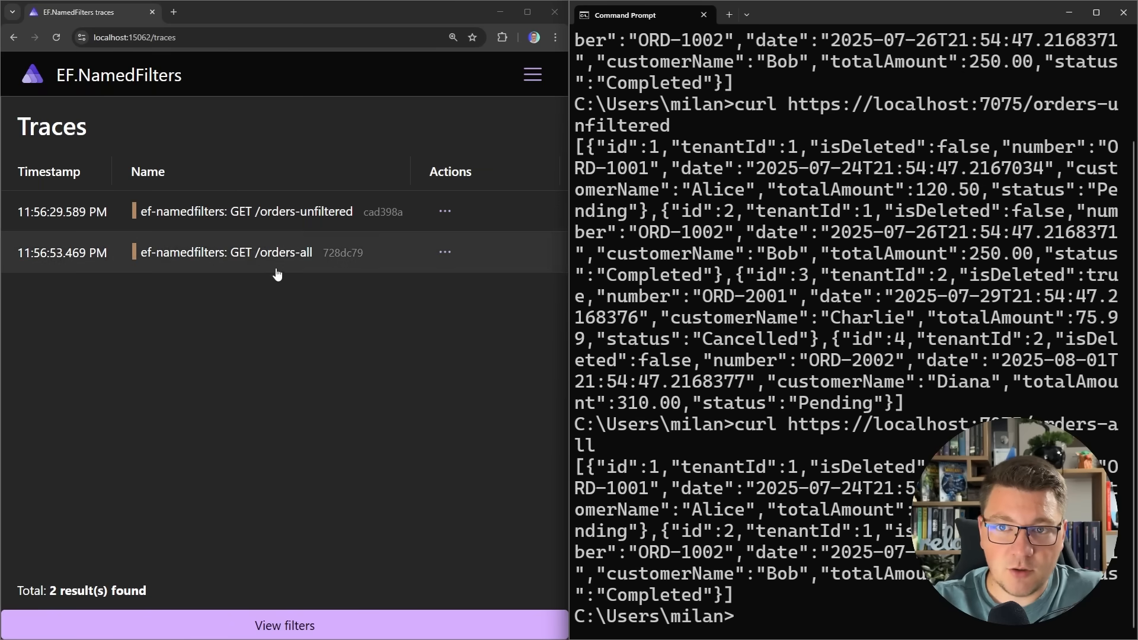
Request /orders-all and /orders-tenant and check each SQL db.statement's WHERE filter (TenantId vs IsDeleted).
click(225, 251)
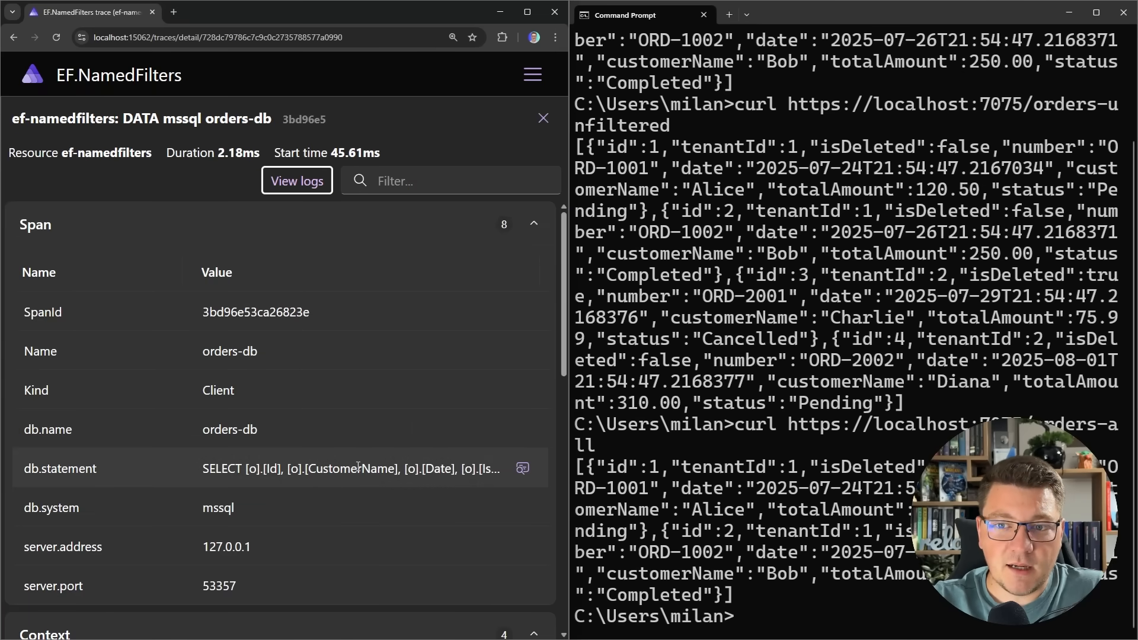
click(522, 467)
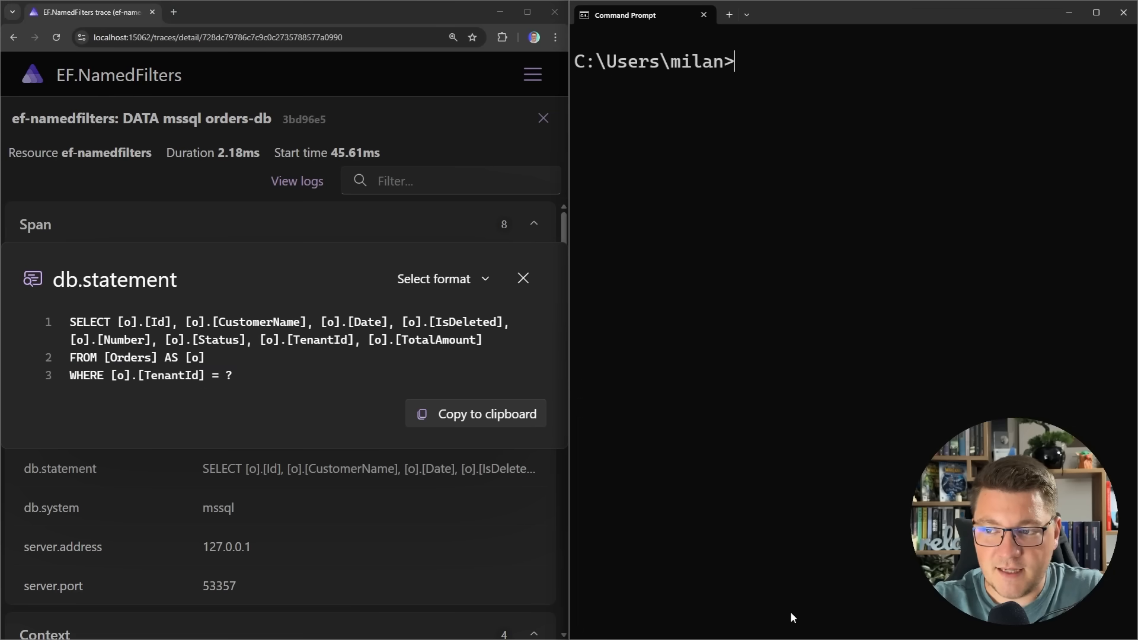
text(curl https://localhost:7075/orders-tenant)
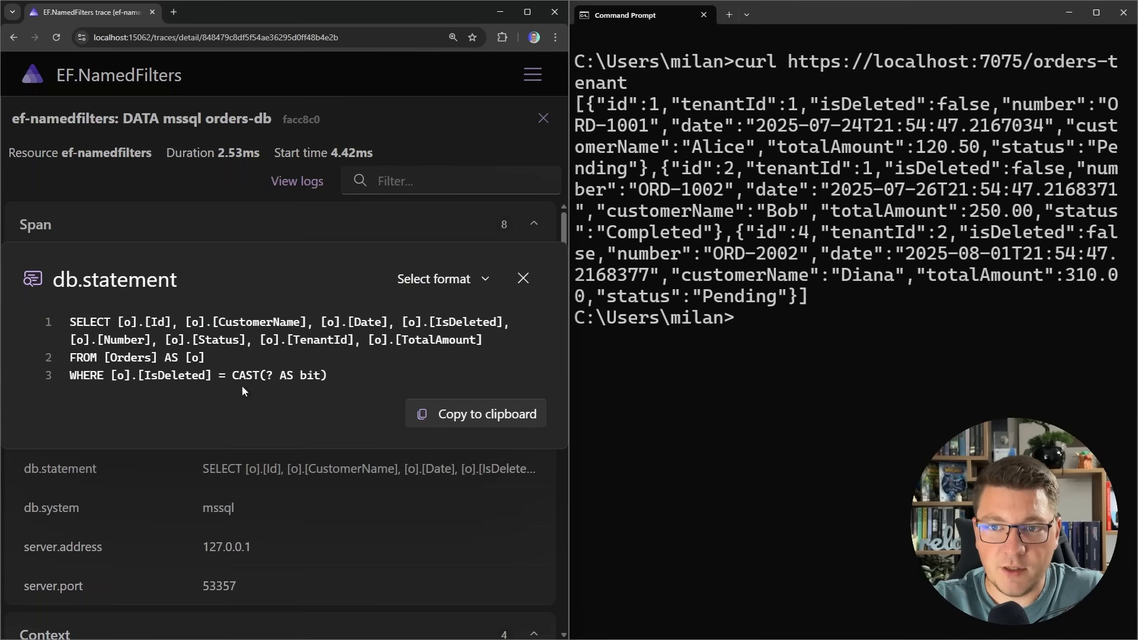
drag(110, 376, 327, 376)
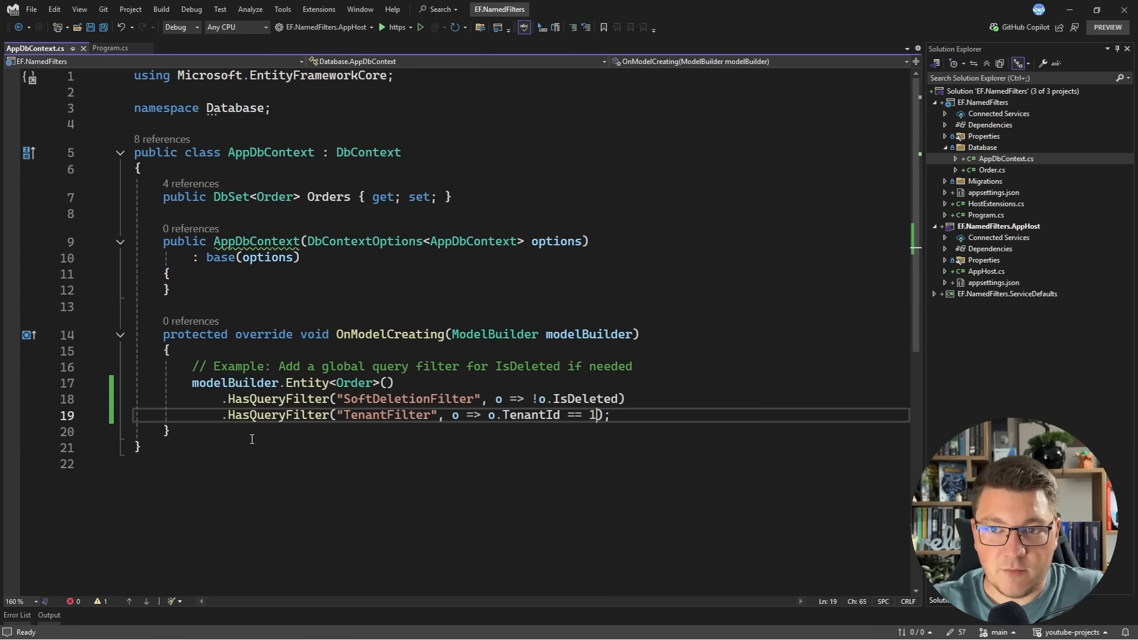
Write a public static OrderFilters class with SoftDeletionFilter and TenantFilter string constants.
text(p)
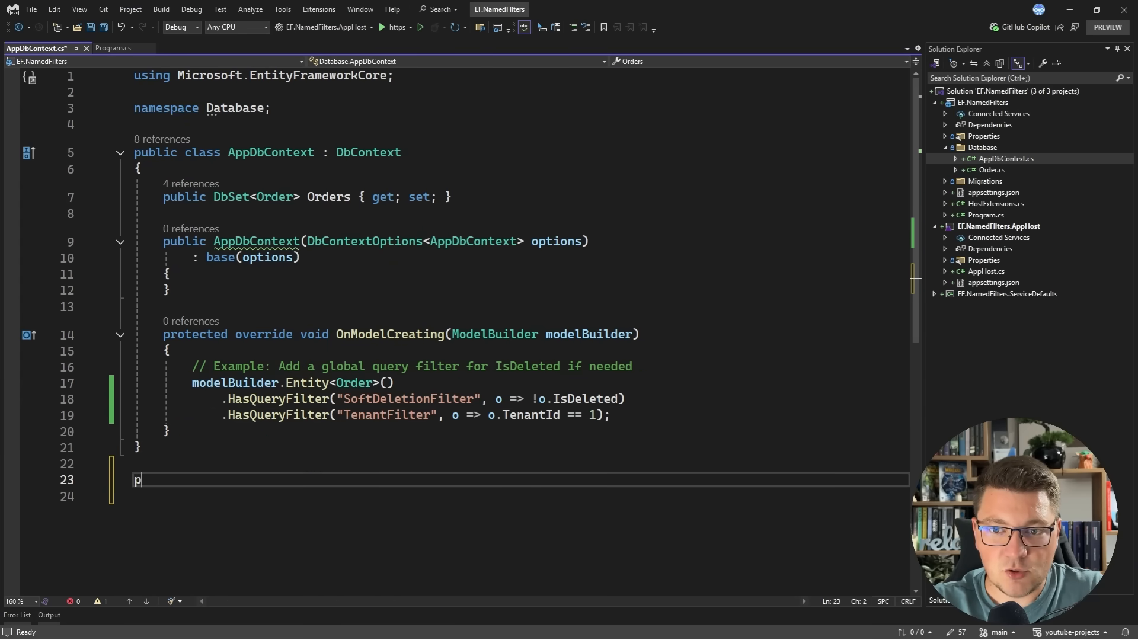
text(ublic static)
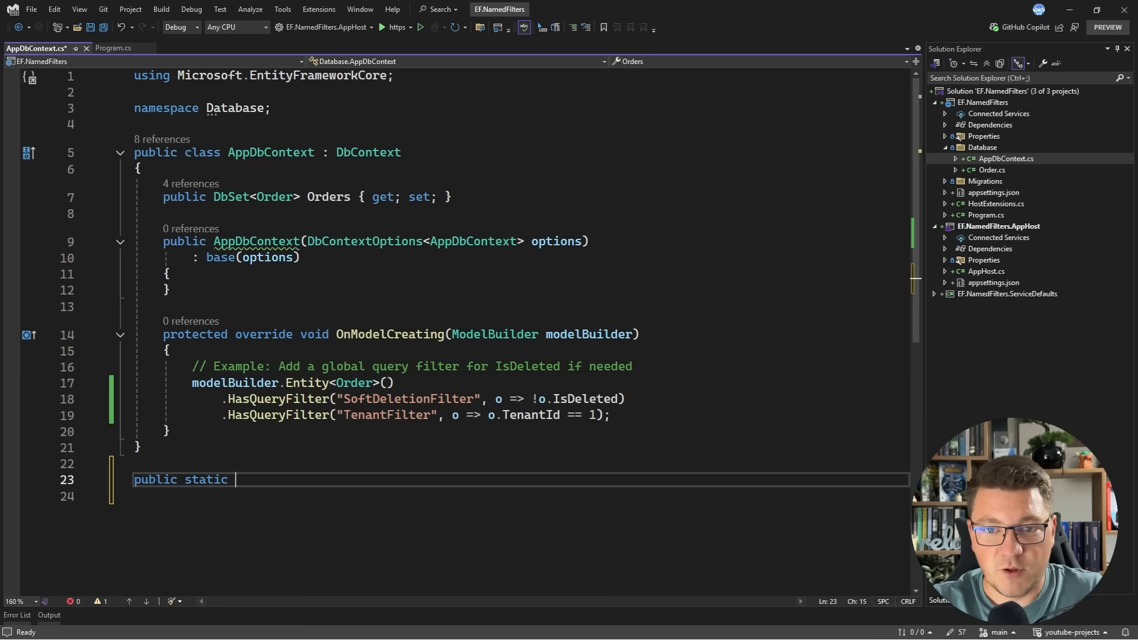
text(class)
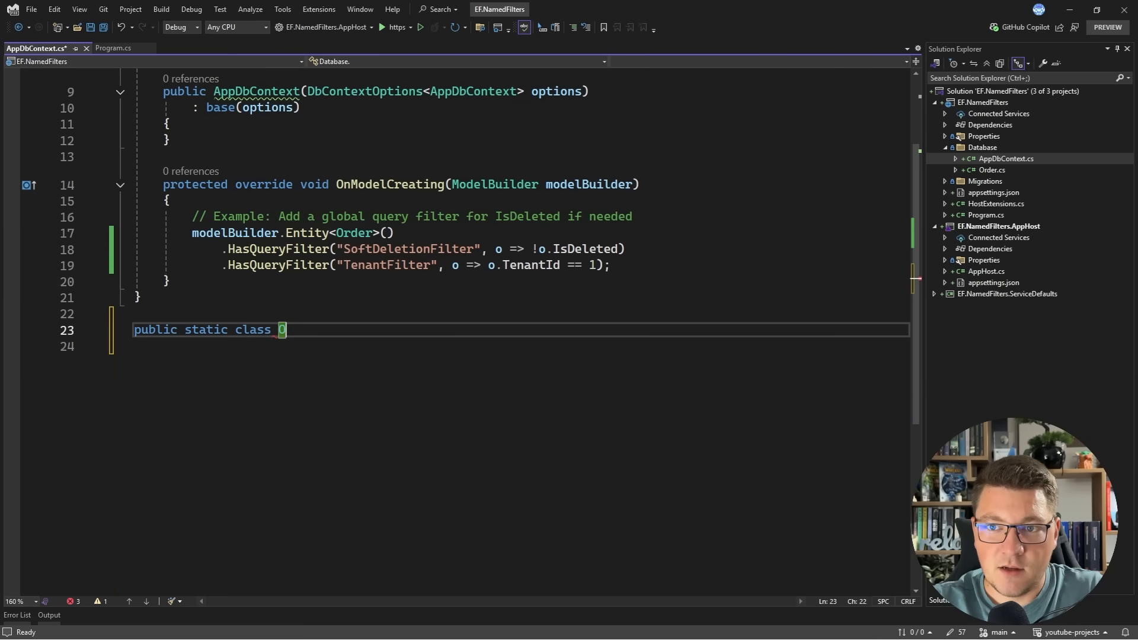
text(OrderFilters())
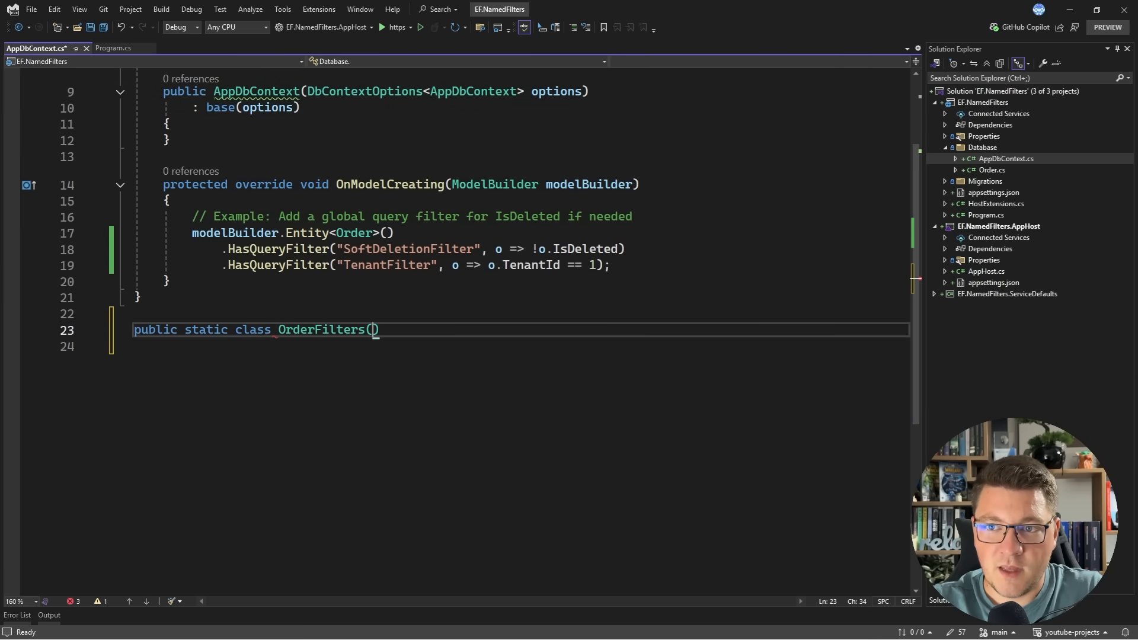
text({)
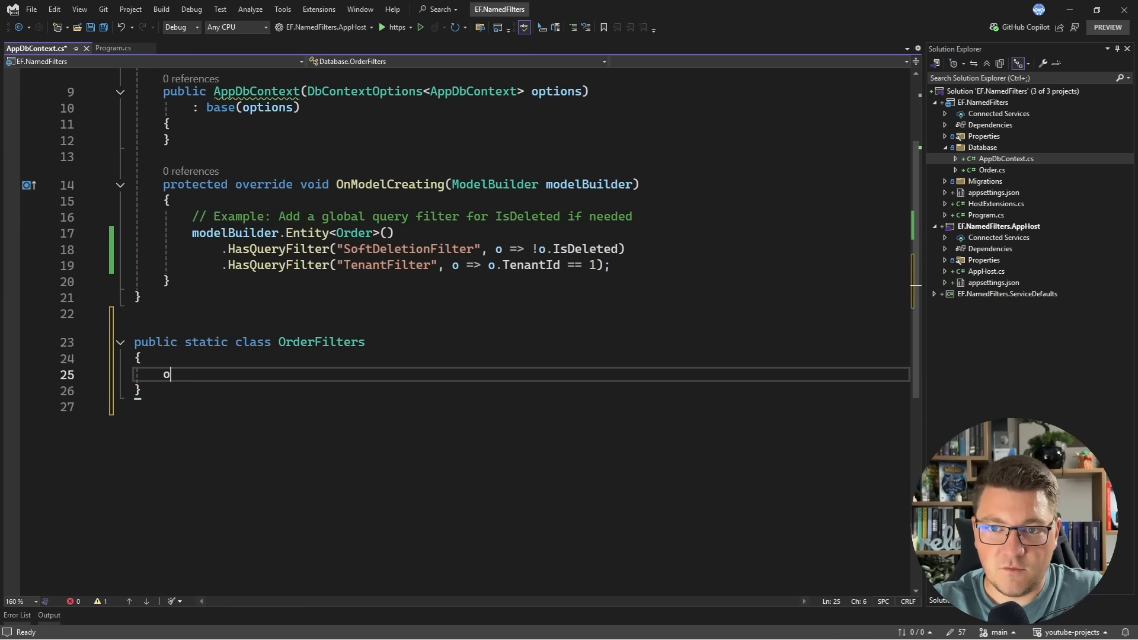
text(ublic const st)
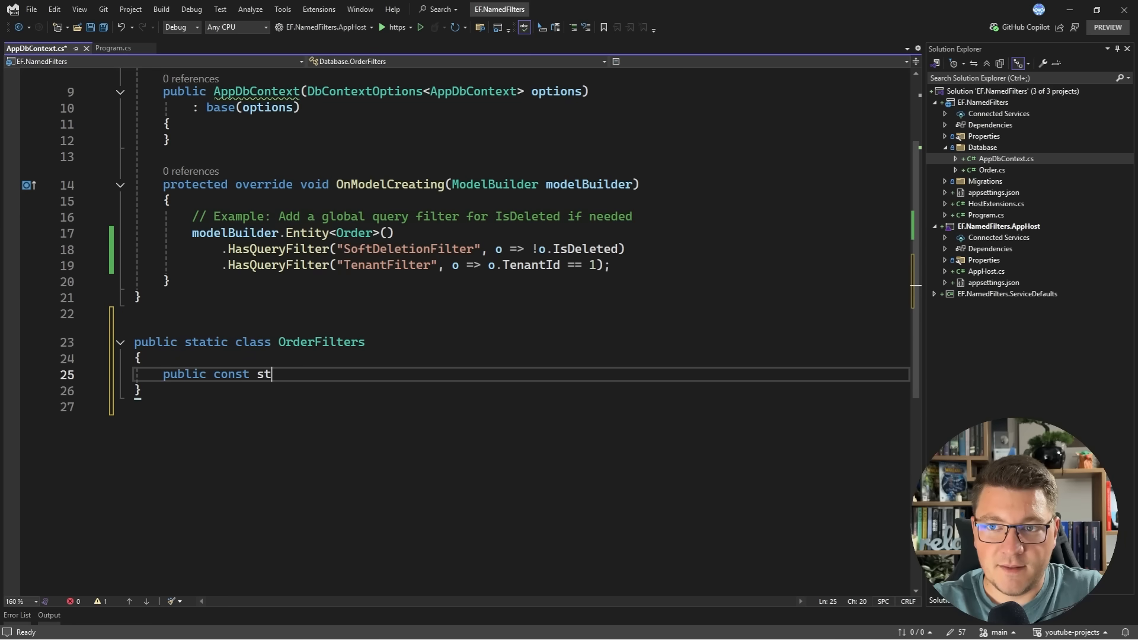
text(ring SoftDeletionFilter = "SoftDeletionFilter";)
text(publ)
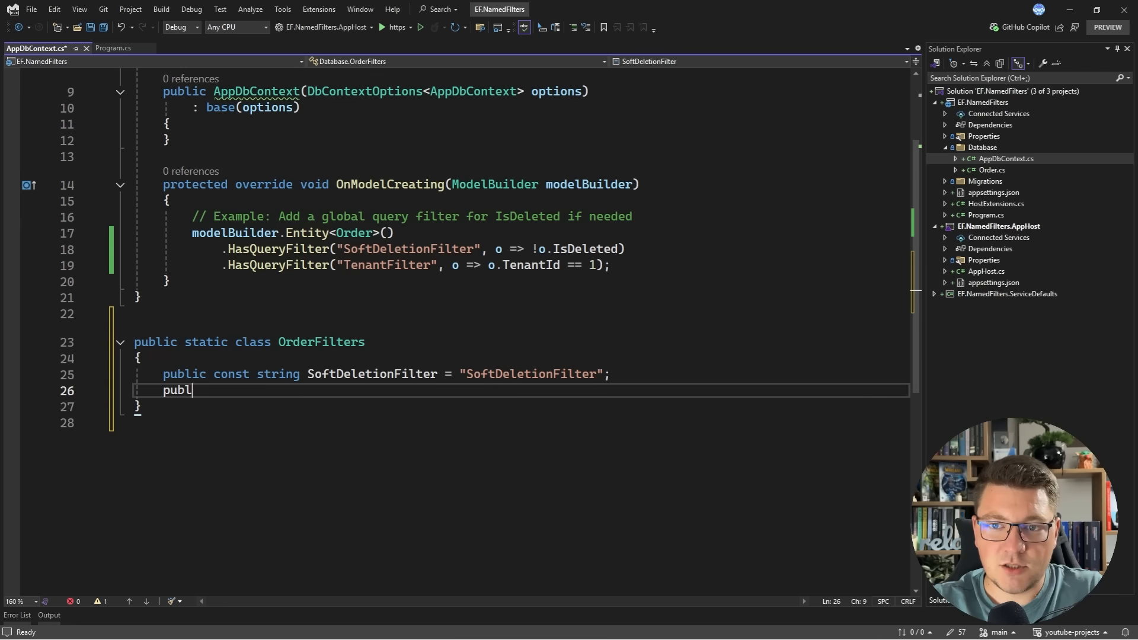
text(ic const string Tena)
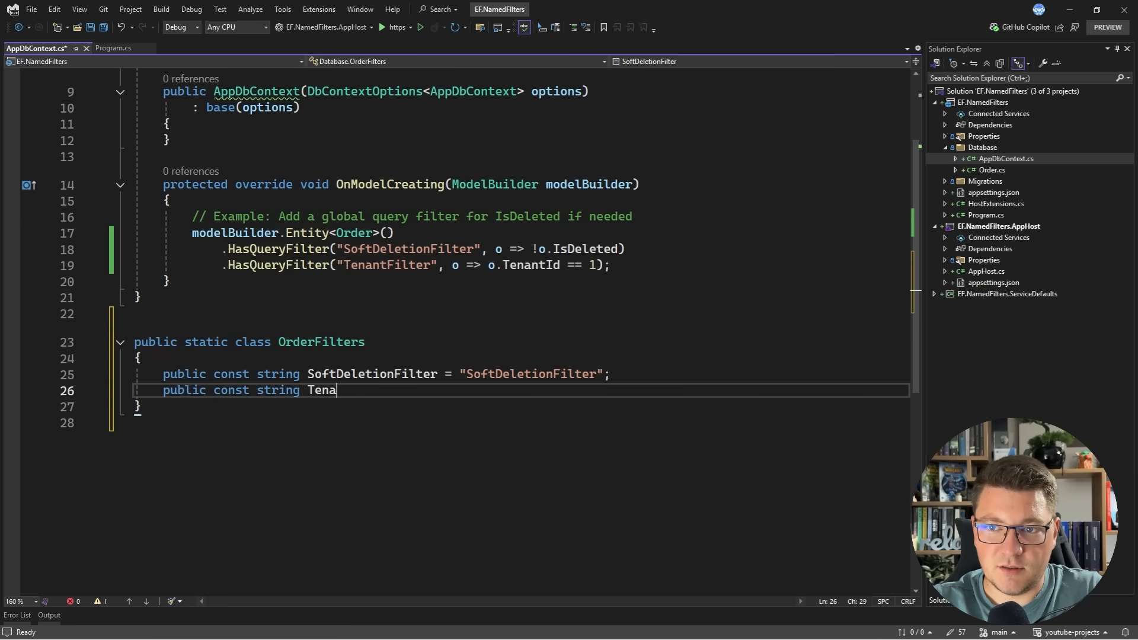
text(ntFilter = "TenantFilter";)
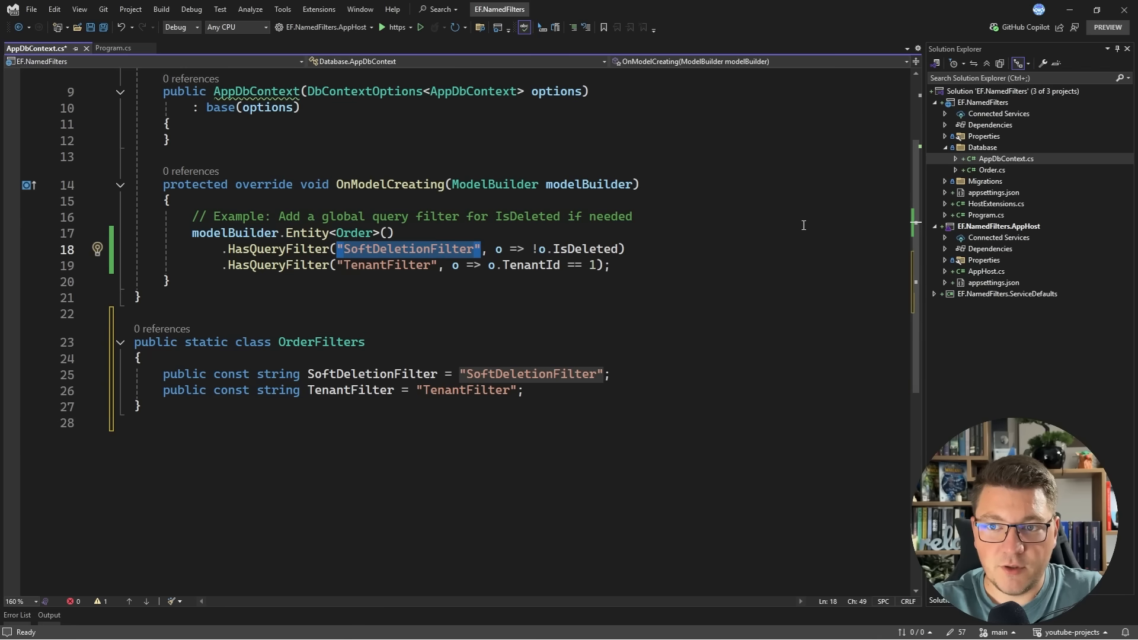
Use the OrderFilters constants as the names in both HasQueryFilter calls.
text(OrderFilters.)
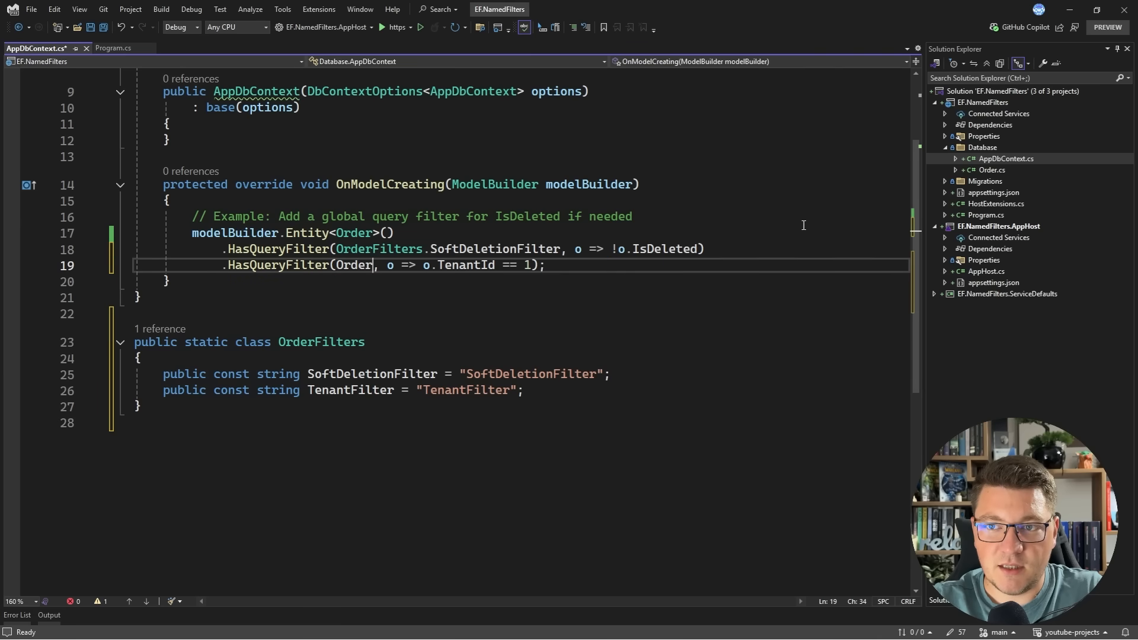
text(Filters.TenantFilt)
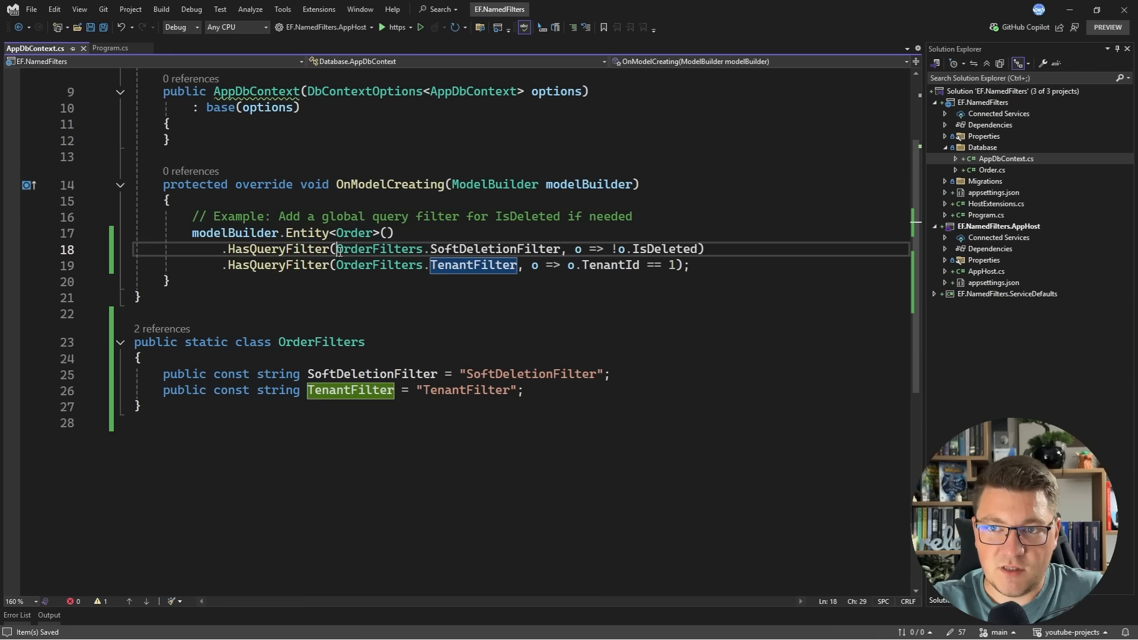
click(109, 48)
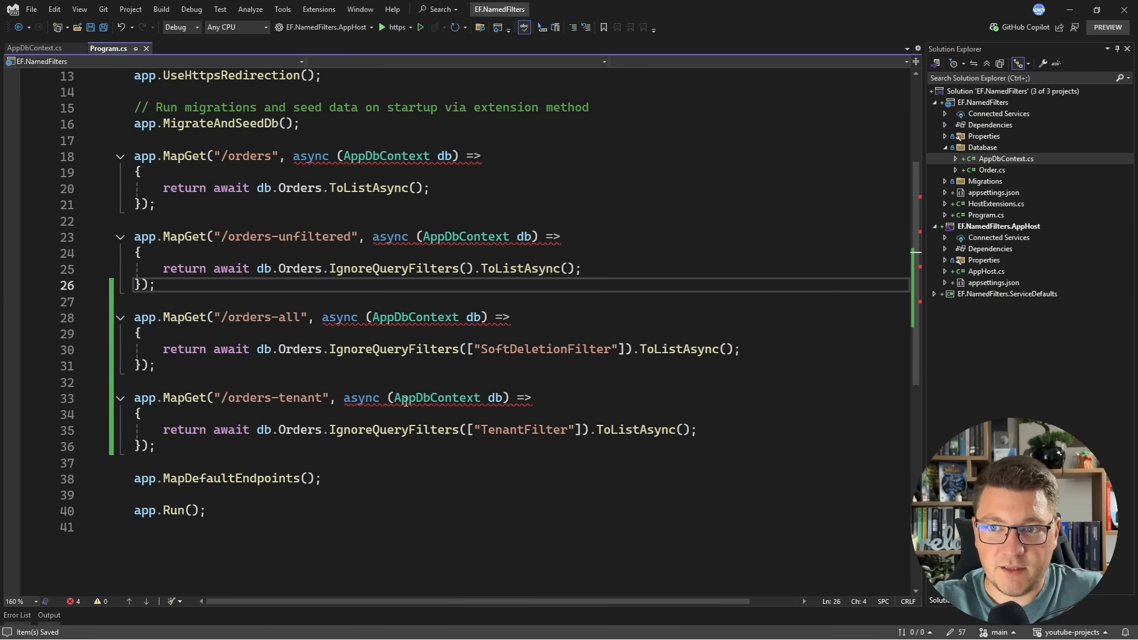
Pass OrderFilters constants to IgnoreQueryFilters in the /orders-all and /orders-tenant endpoints.
double_click(513, 349)
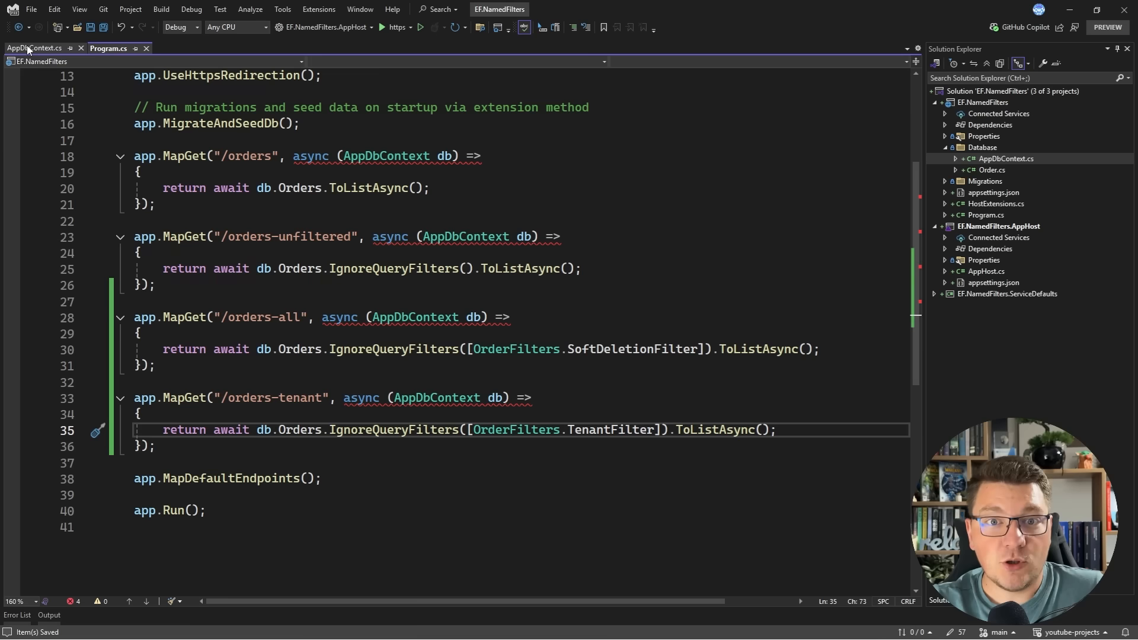
click(34, 48)
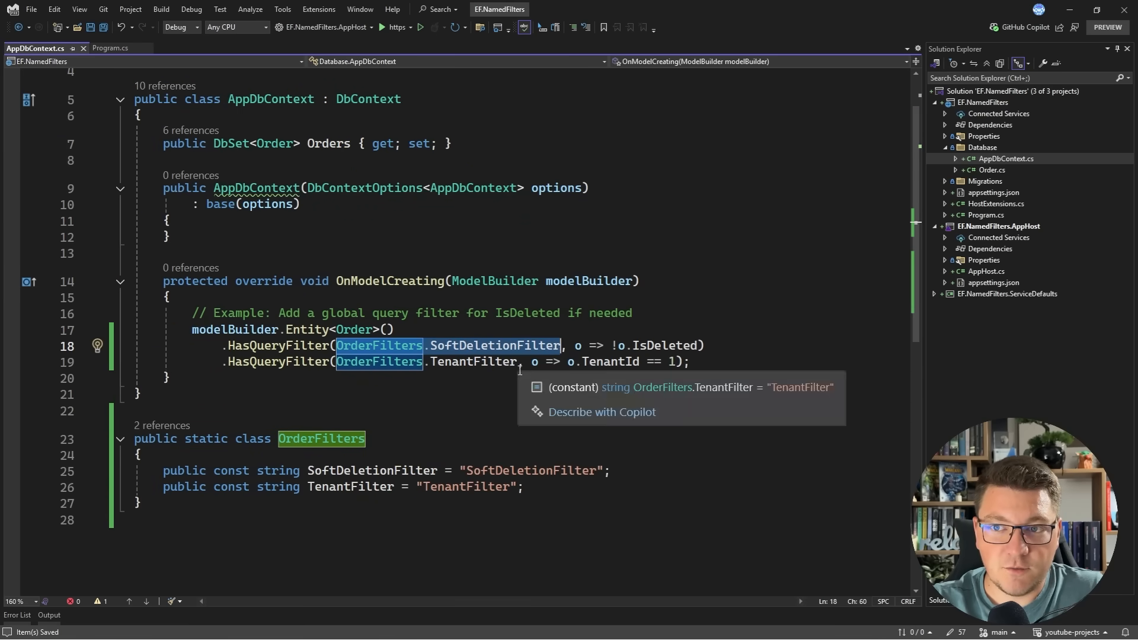